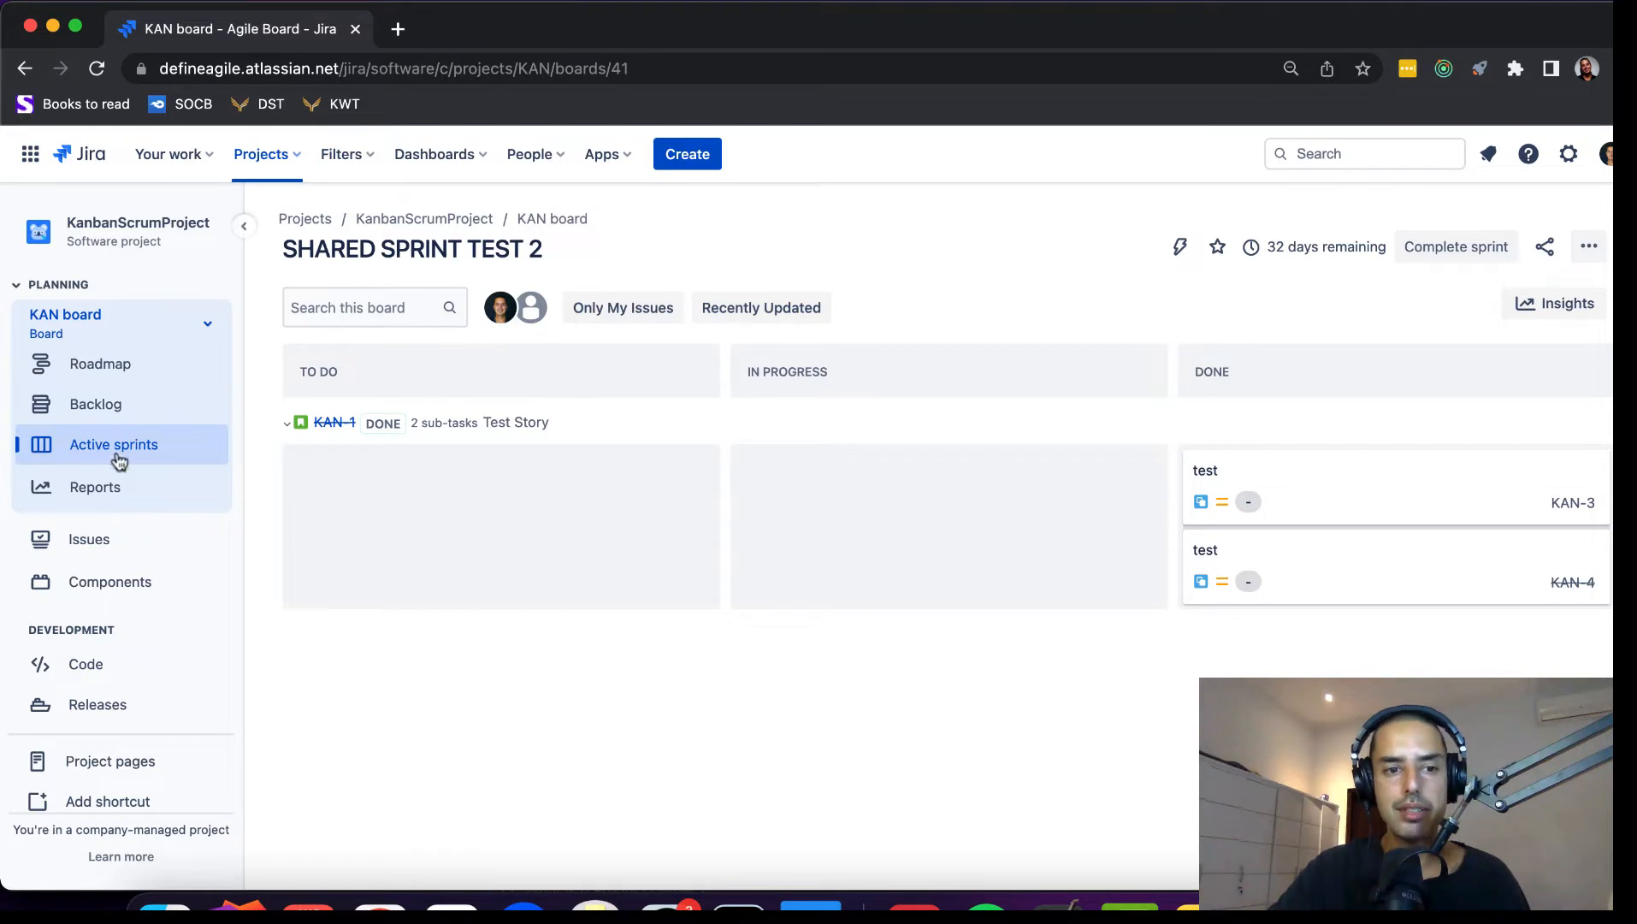
- Switch from Active sprints to the KAN board's backlog showing Test Story
left_click(96, 404)
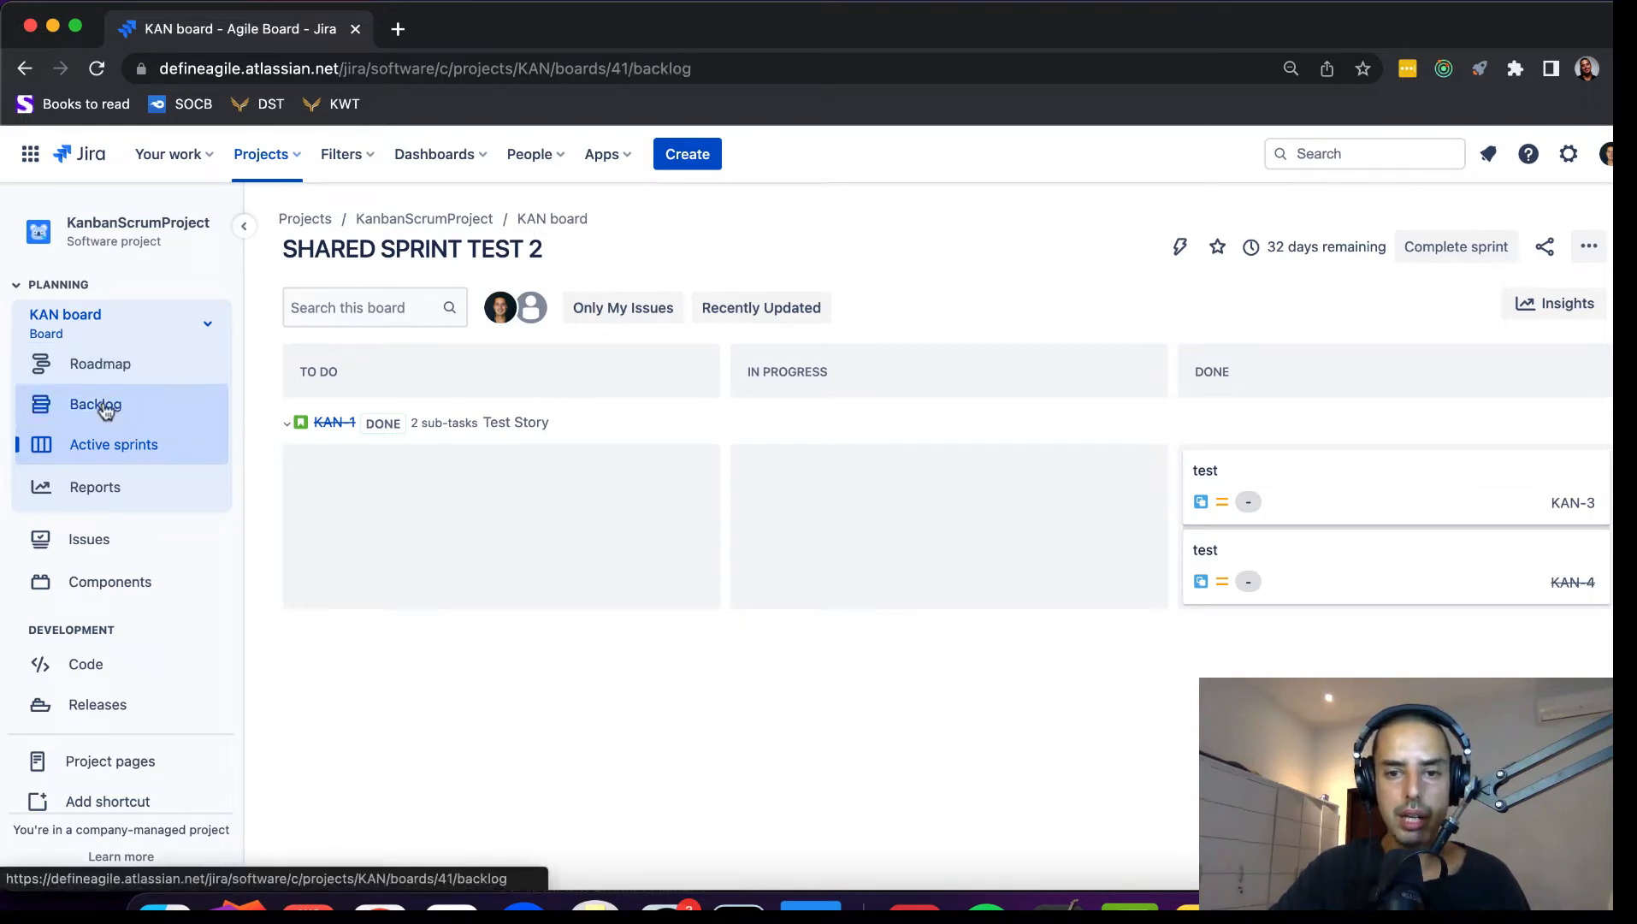
left_click(94, 403)
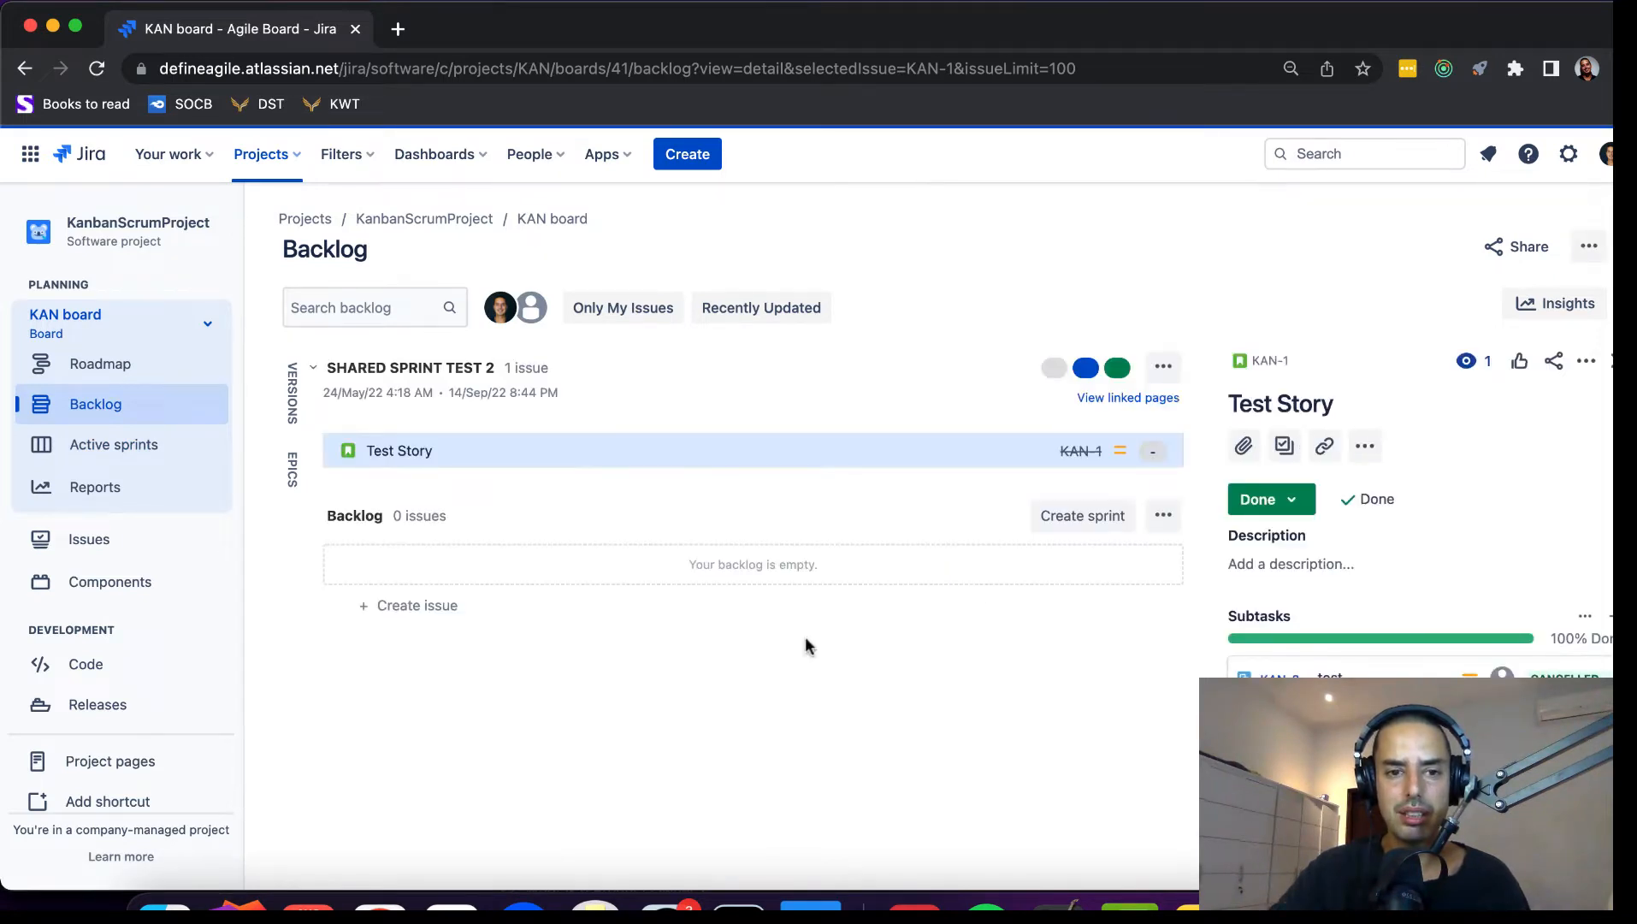
mouse_move(787, 686)
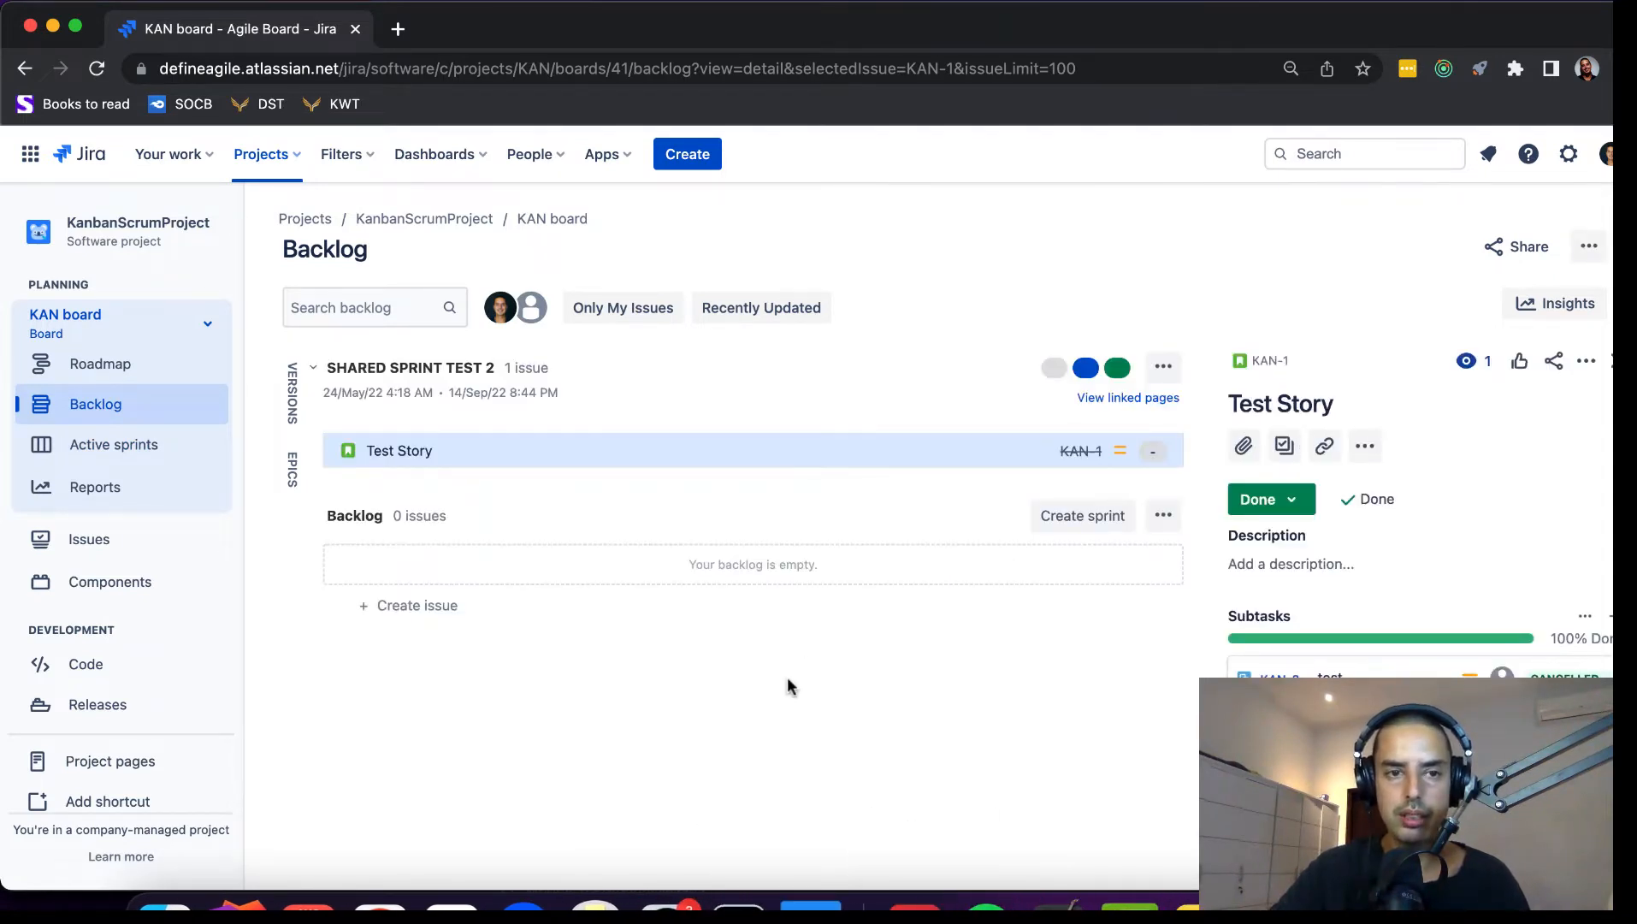
mouse_move(936, 216)
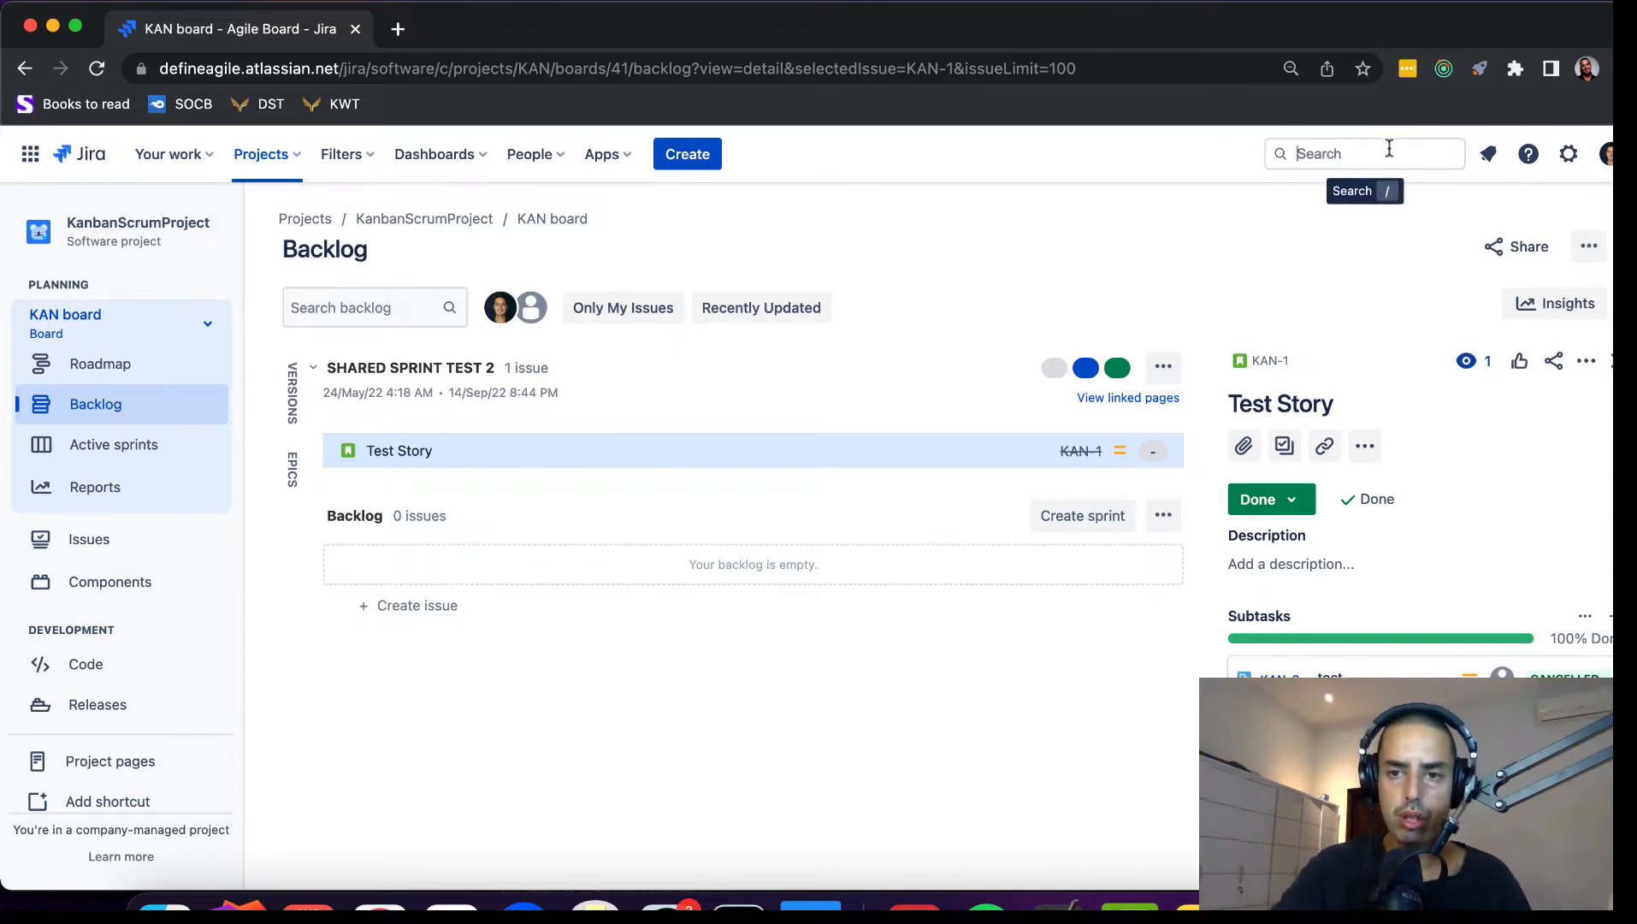
- Go to the full issue search and toggle between JQL and basic view
left_click(1363, 154)
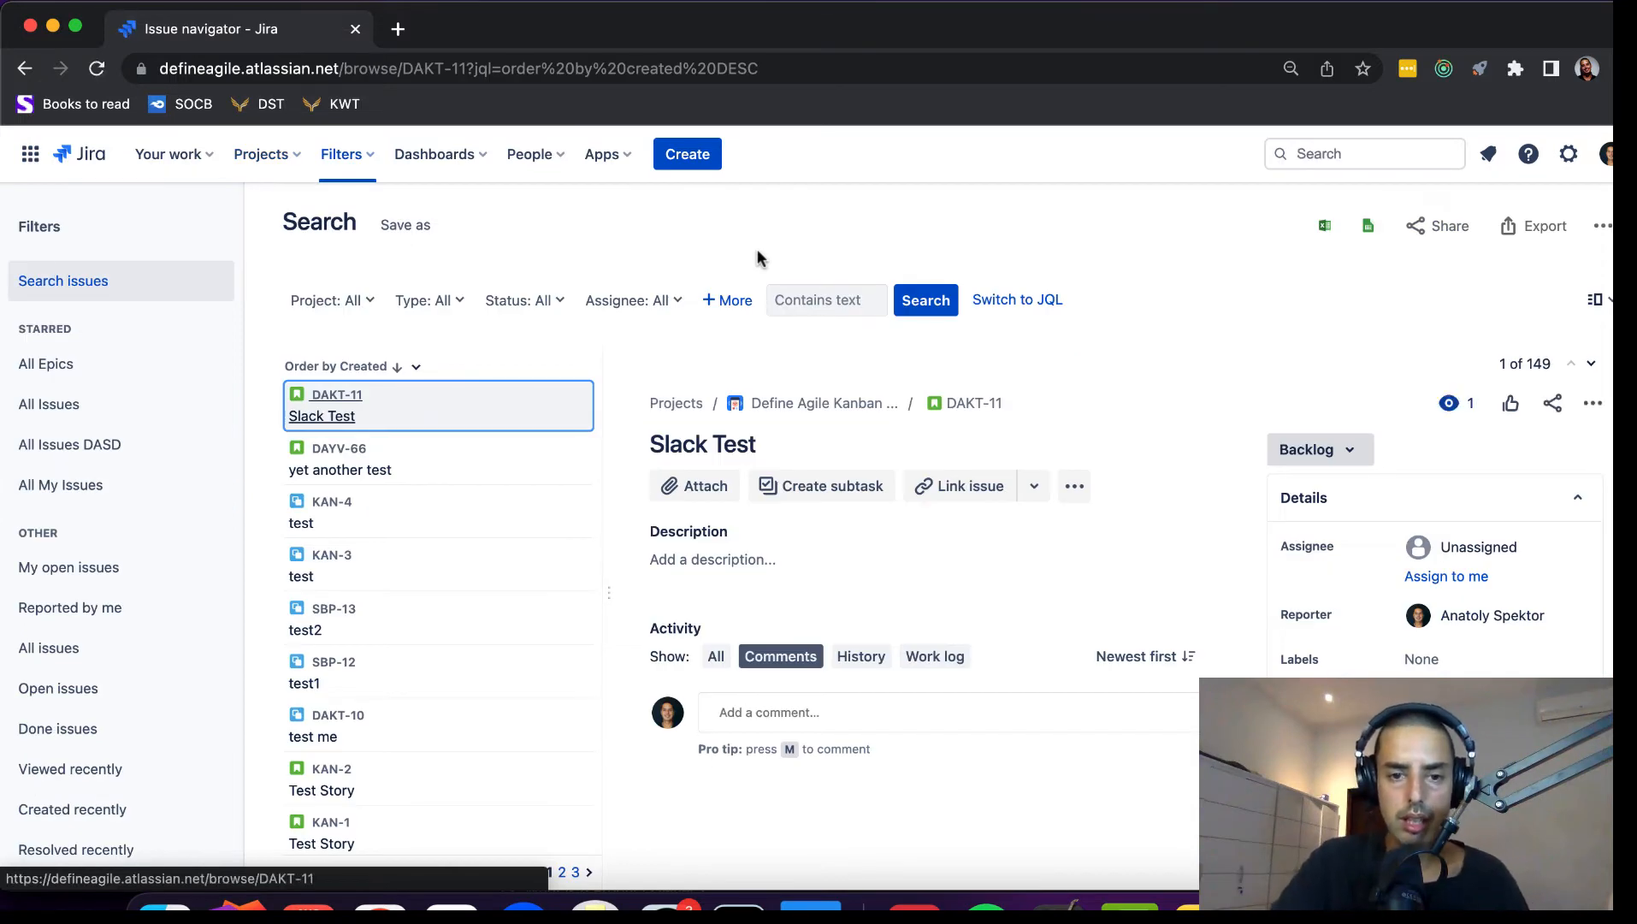
left_click(1014, 300)
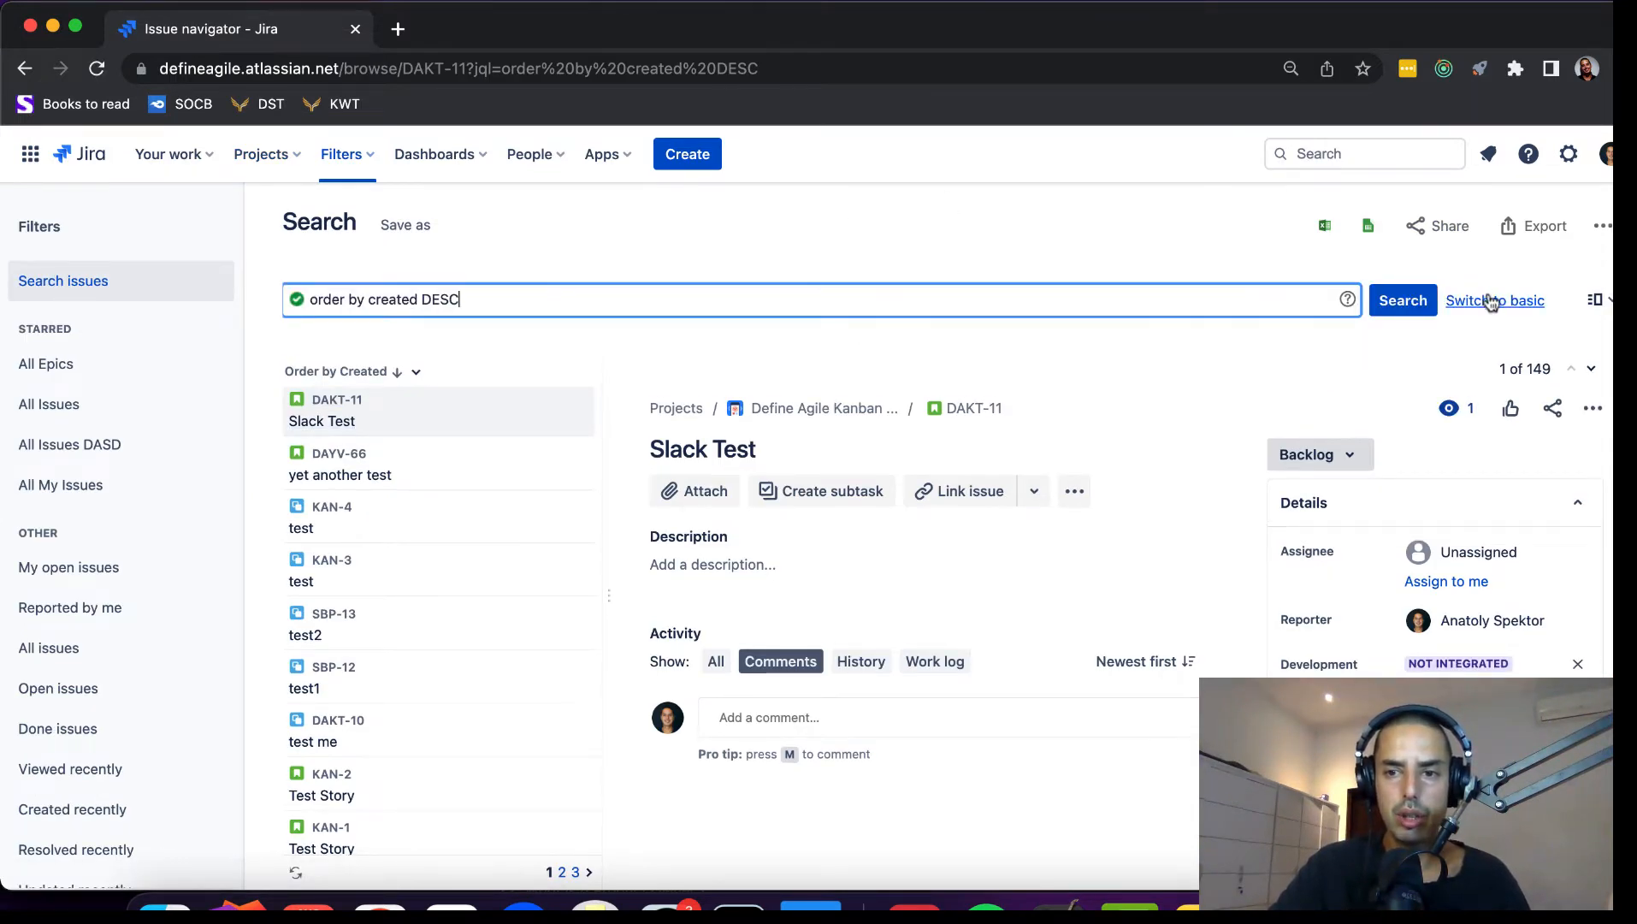
left_click(1493, 301)
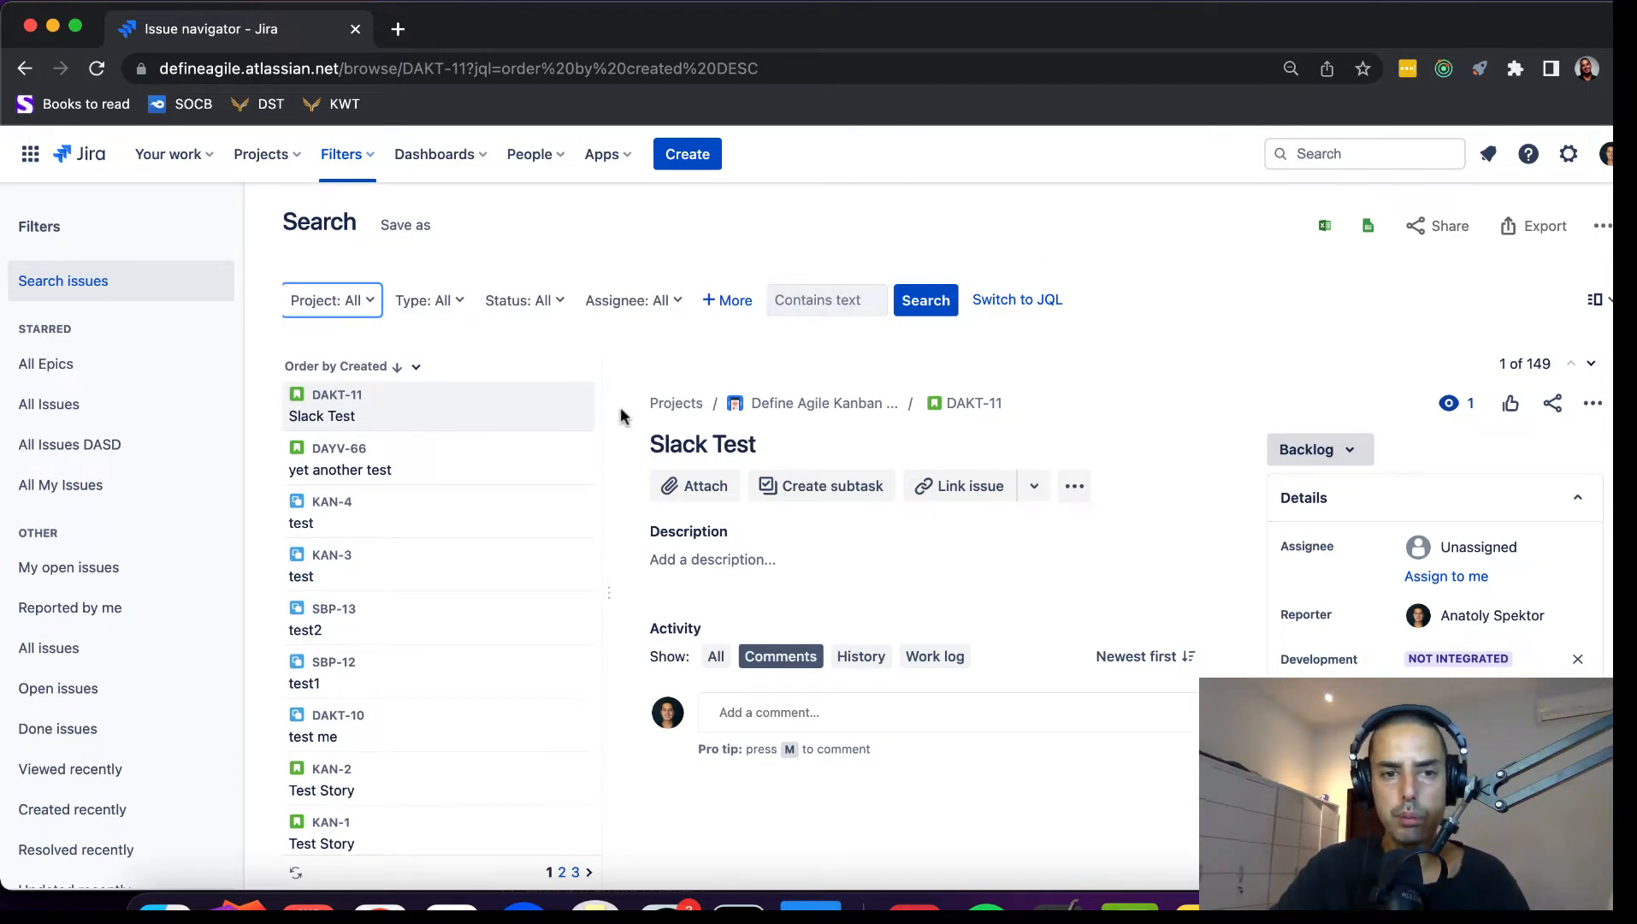
mouse_move(368, 308)
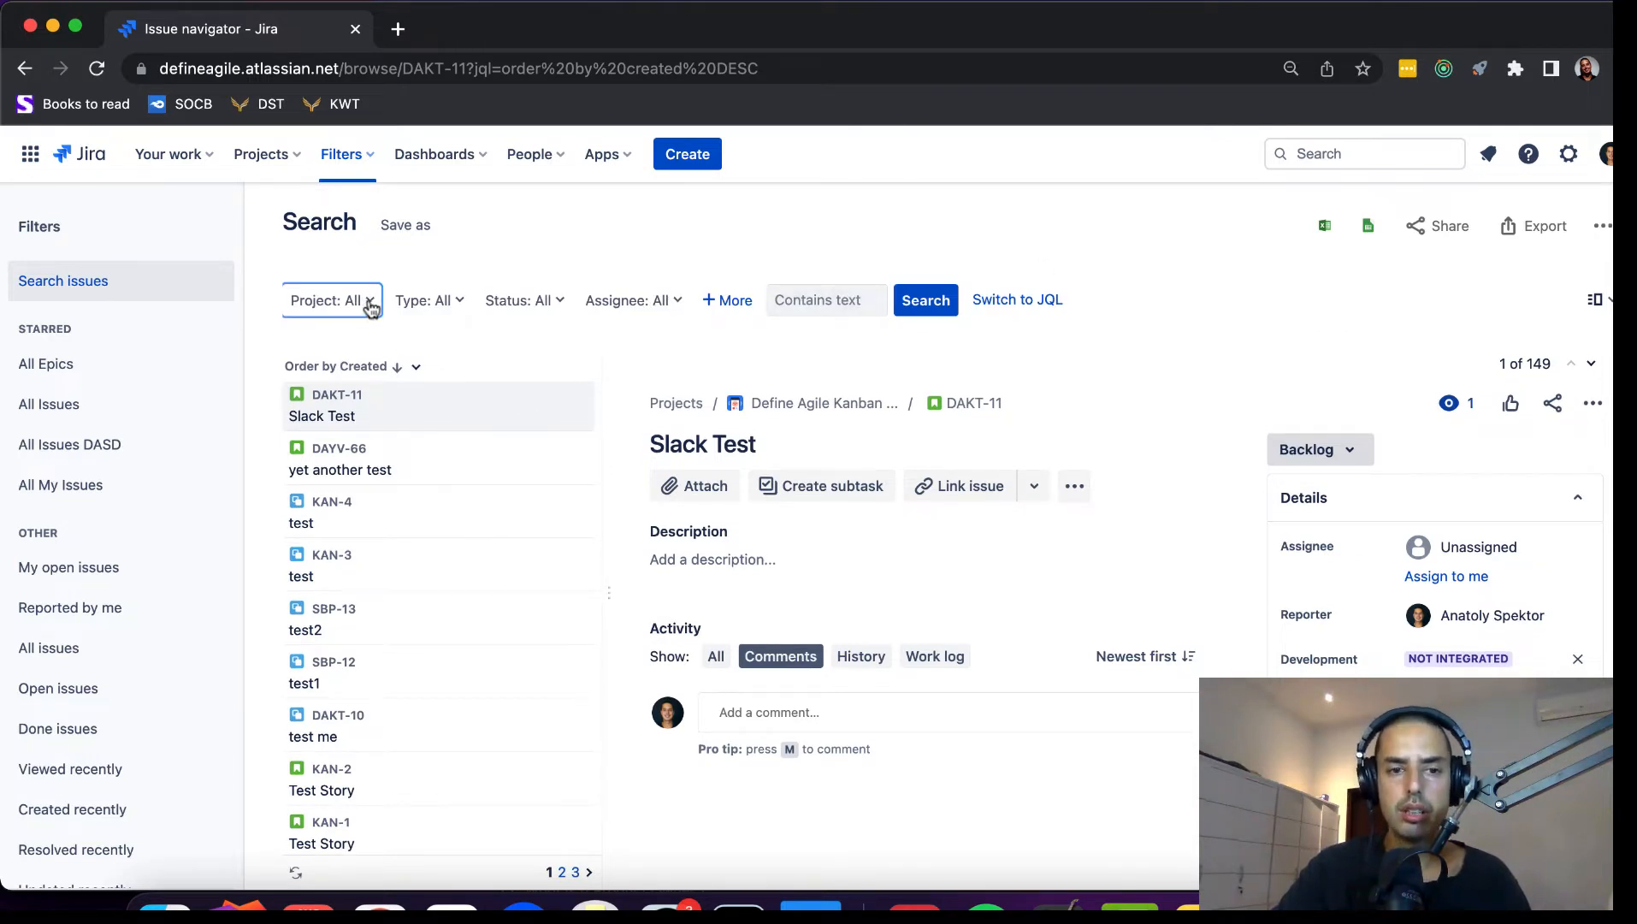
- Filter the search to KanbanScrumProject, listing issues KAN-1 to KAN-4
left_click(326, 299)
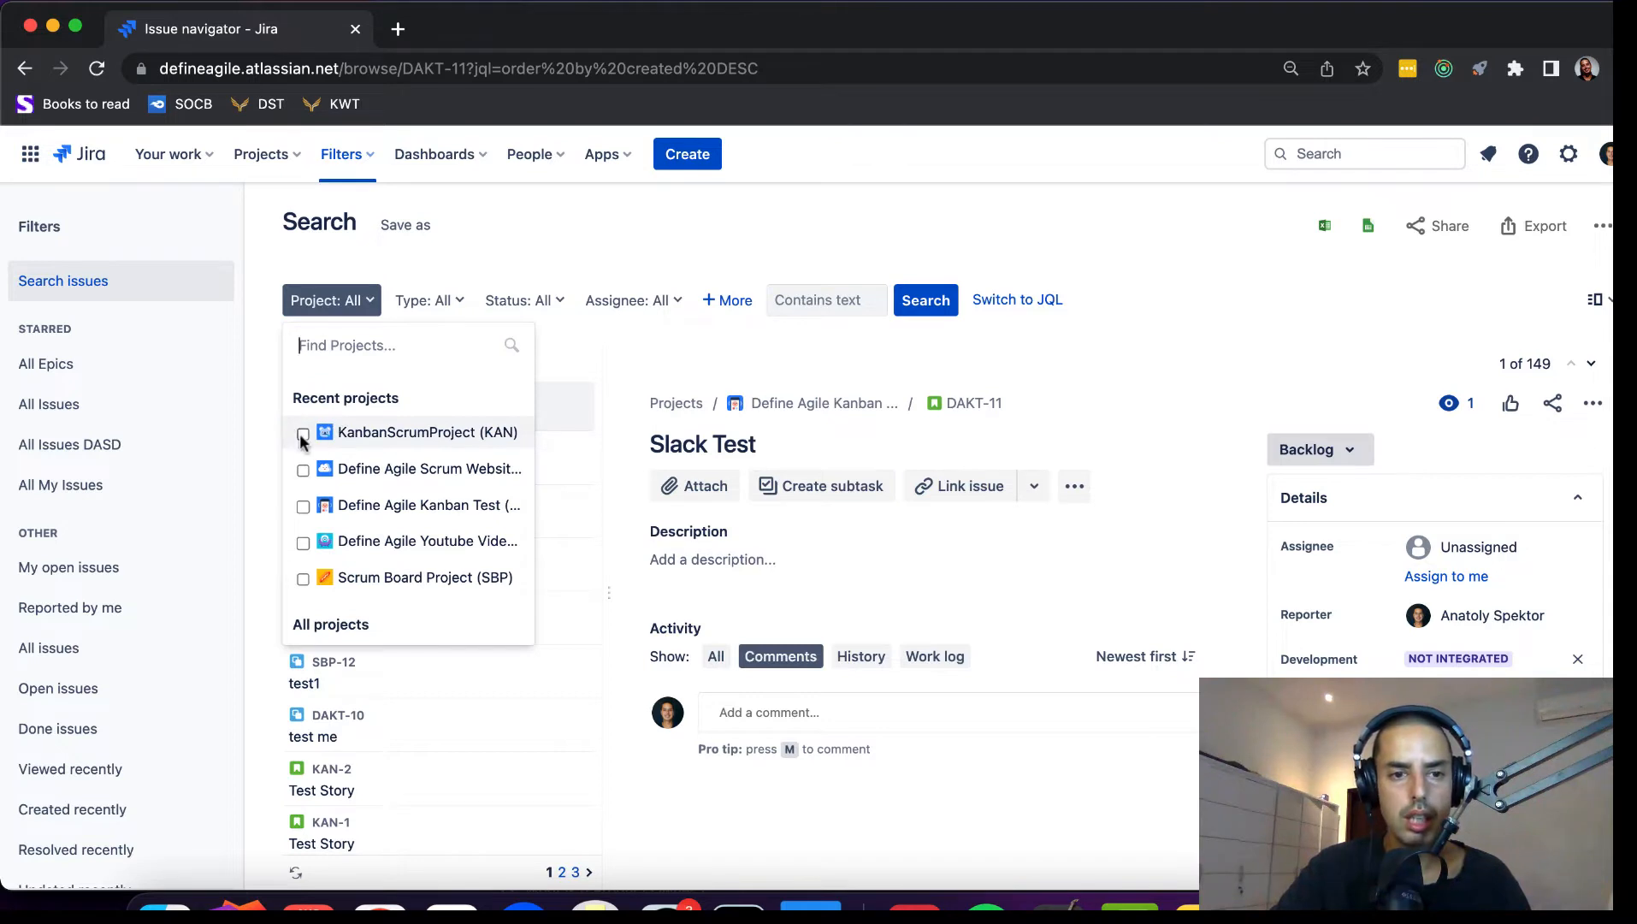
left_click(302, 432)
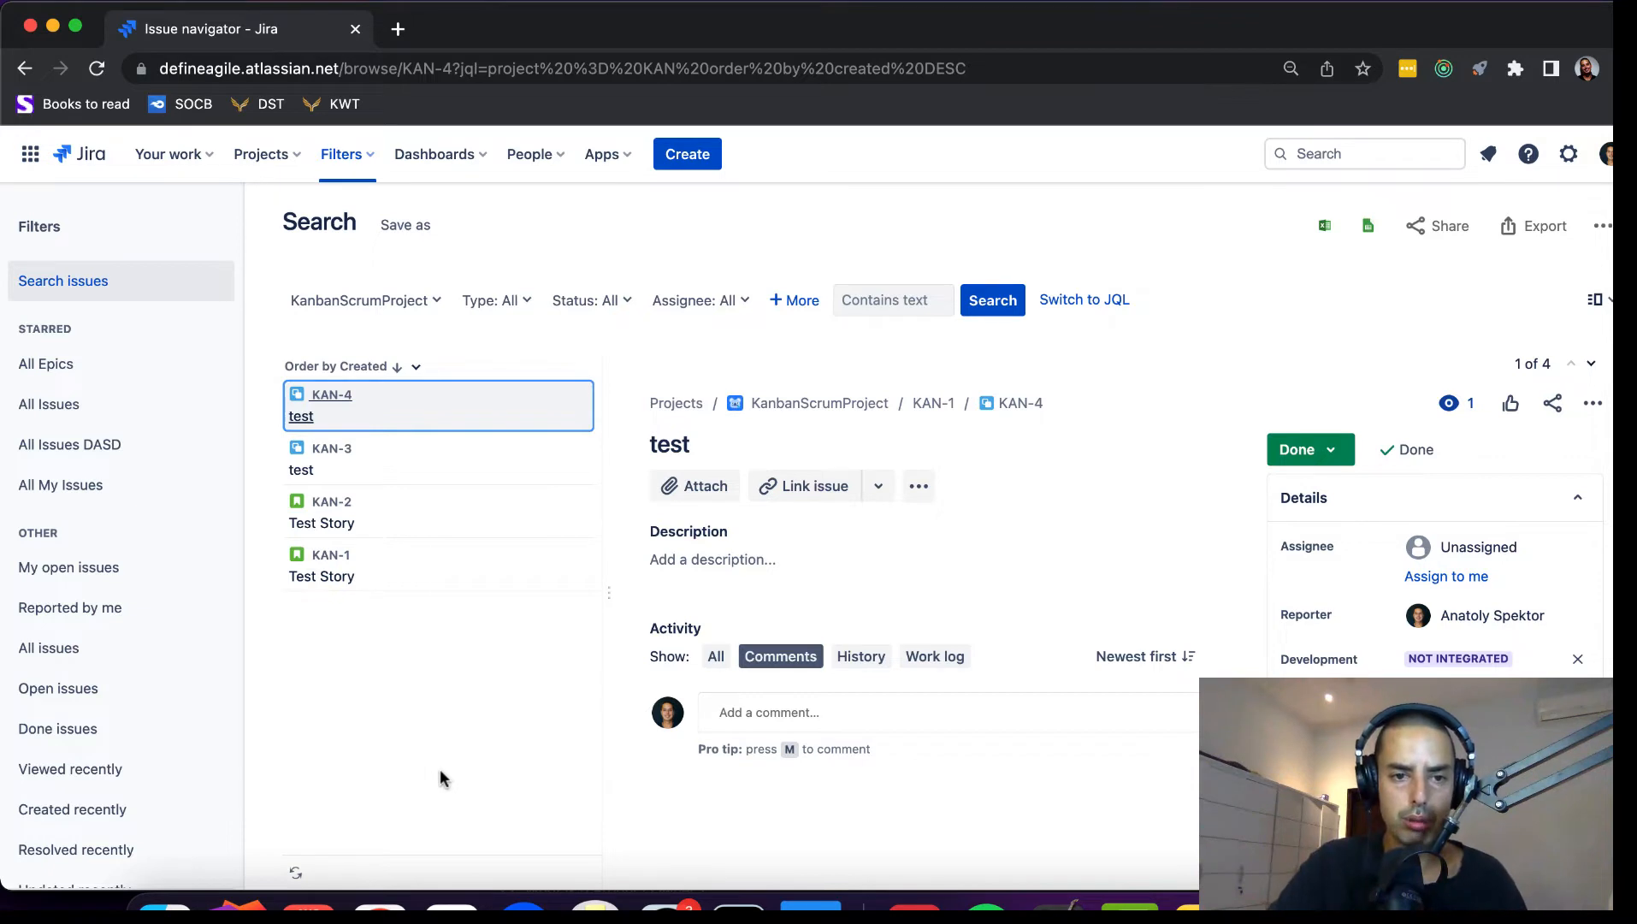
left_click(361, 299)
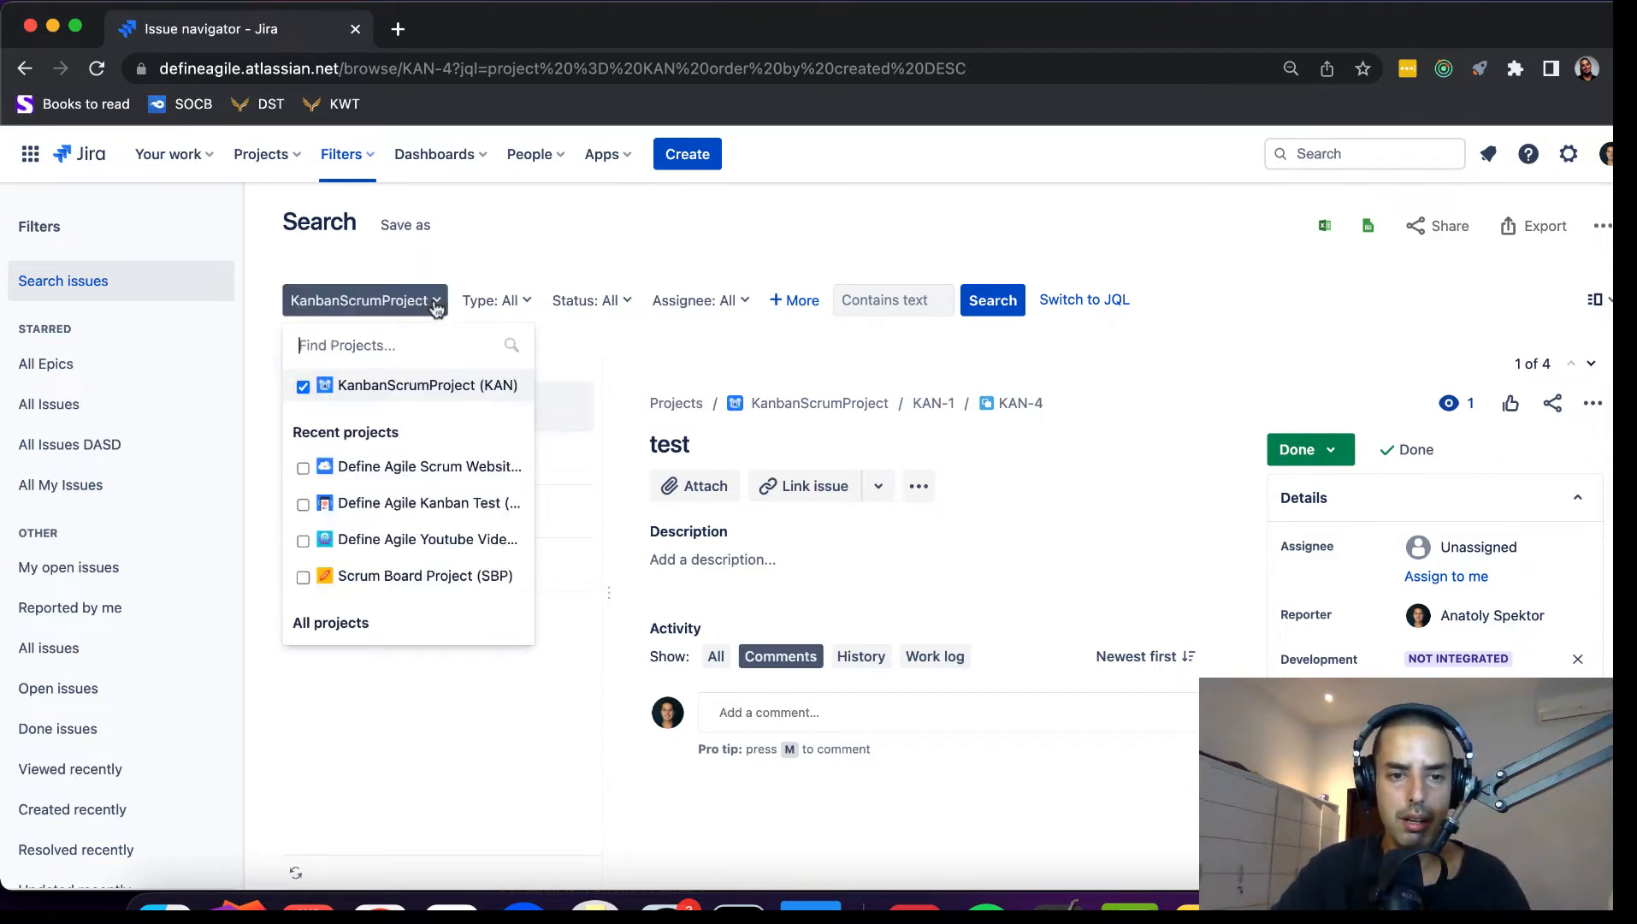
mouse_move(337, 686)
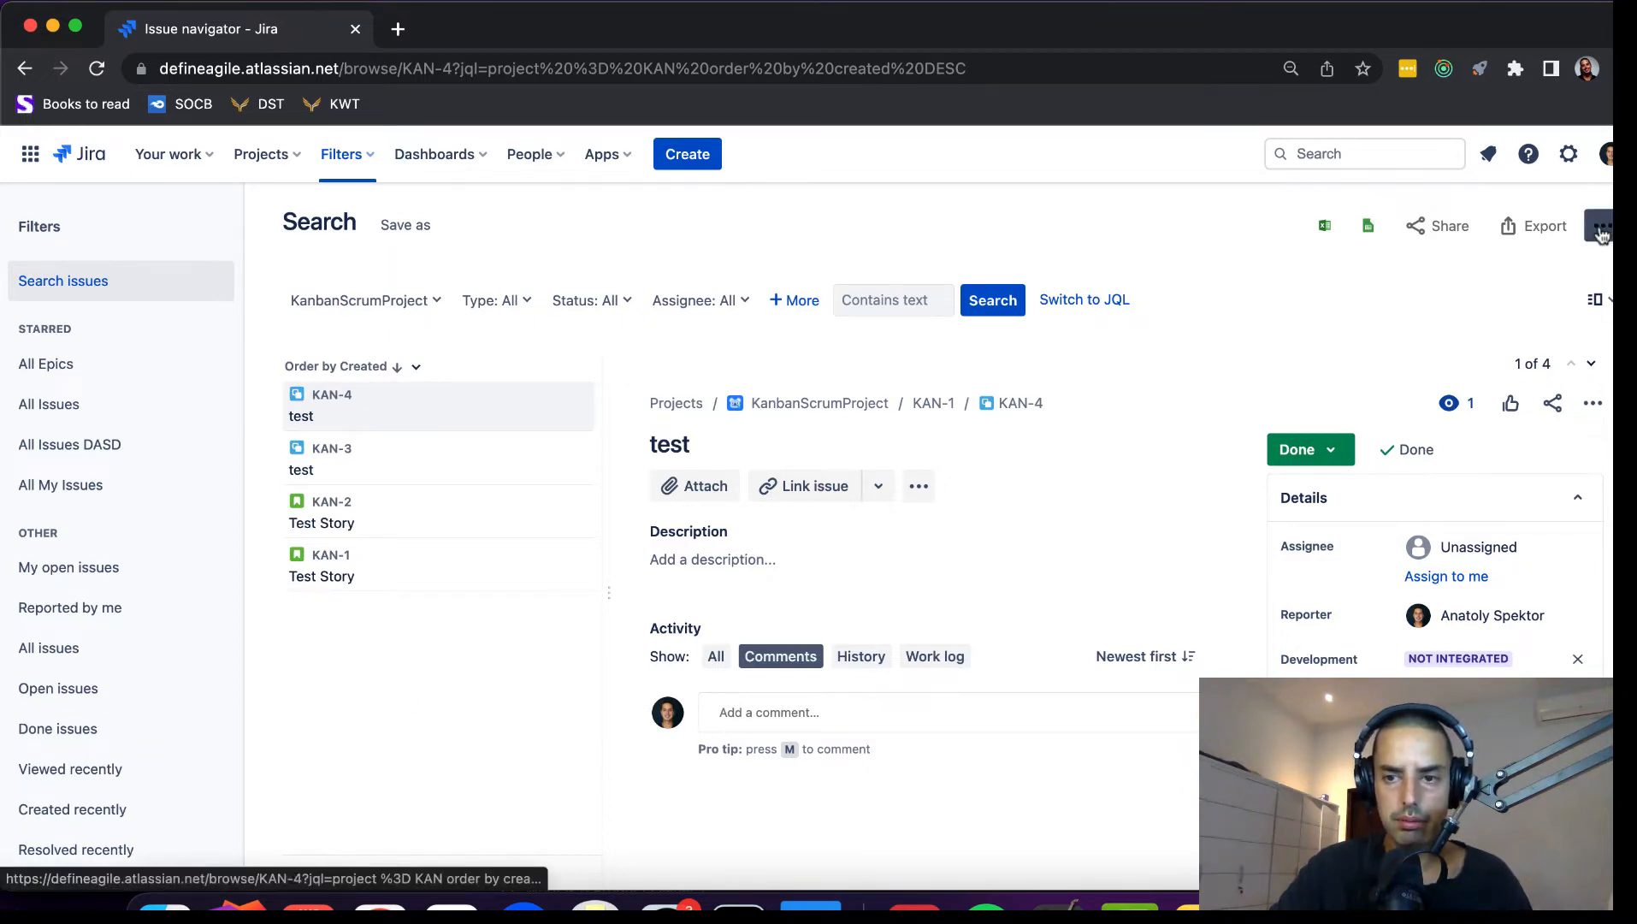
- Begin a bulk change on all 4 issues, selecting them all and proceeding to the action choice
left_click(1598, 226)
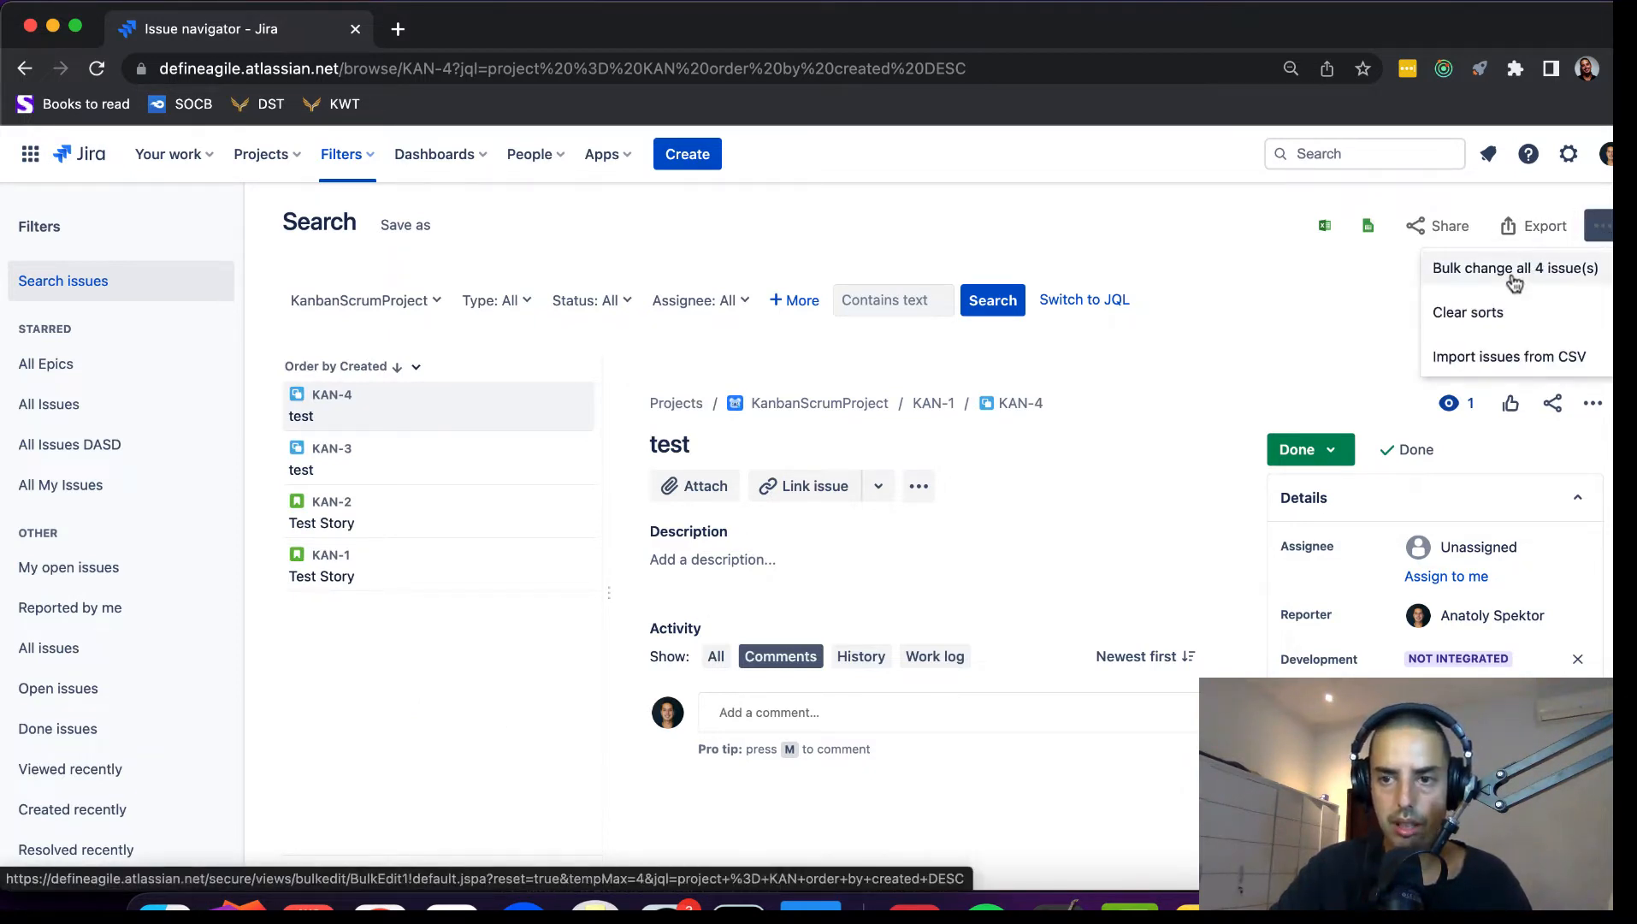
left_click(1516, 268)
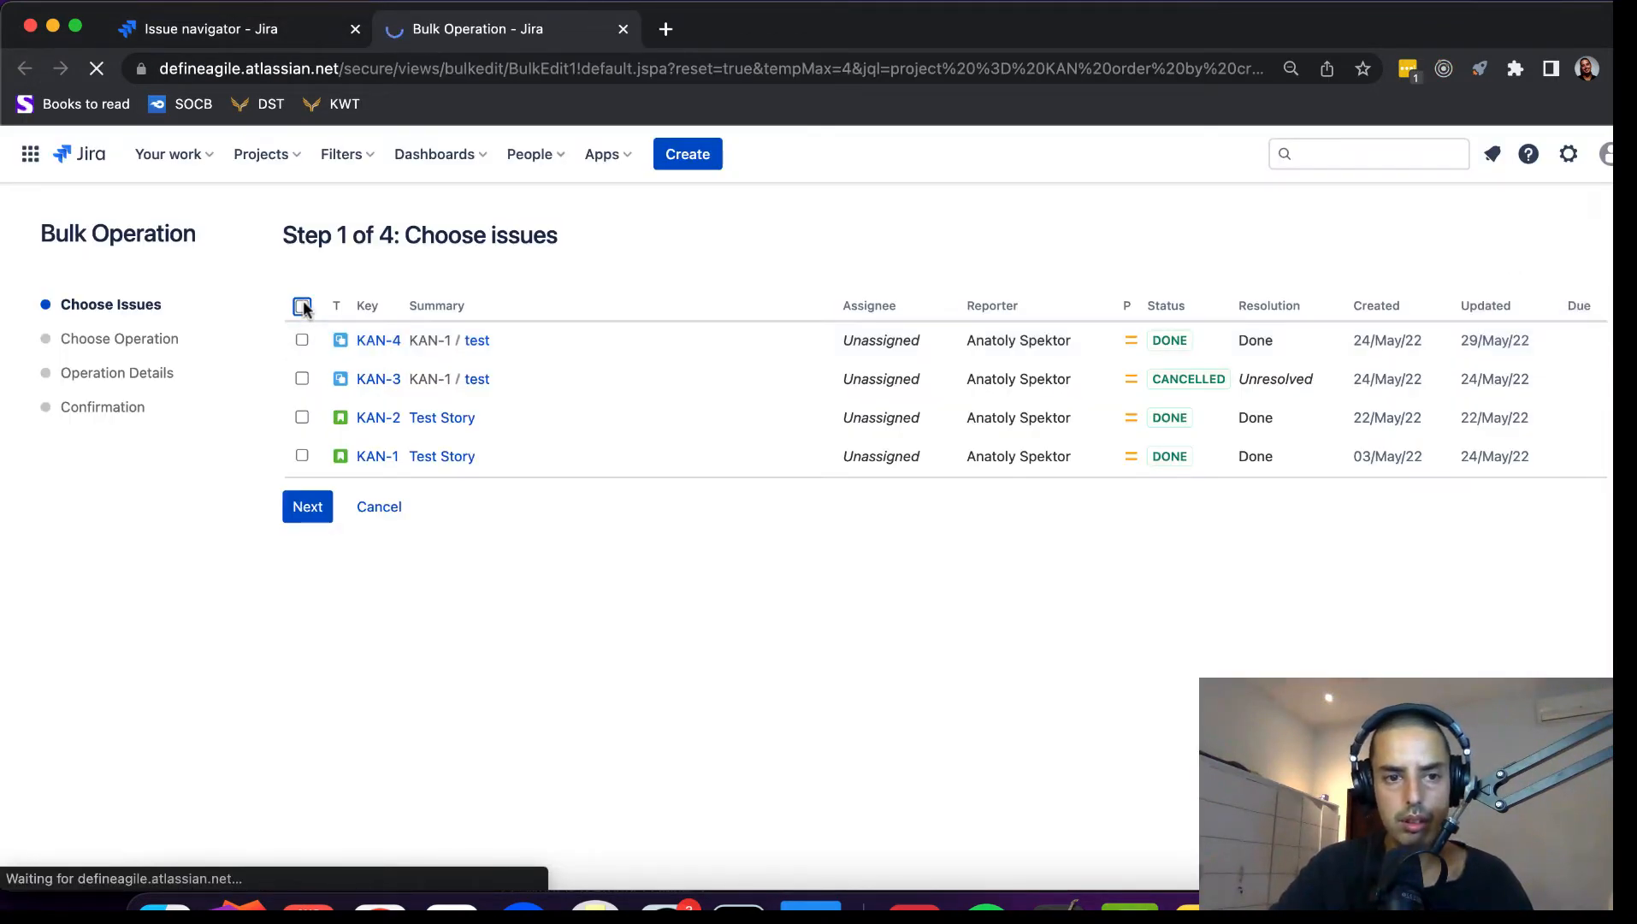
left_click(301, 305)
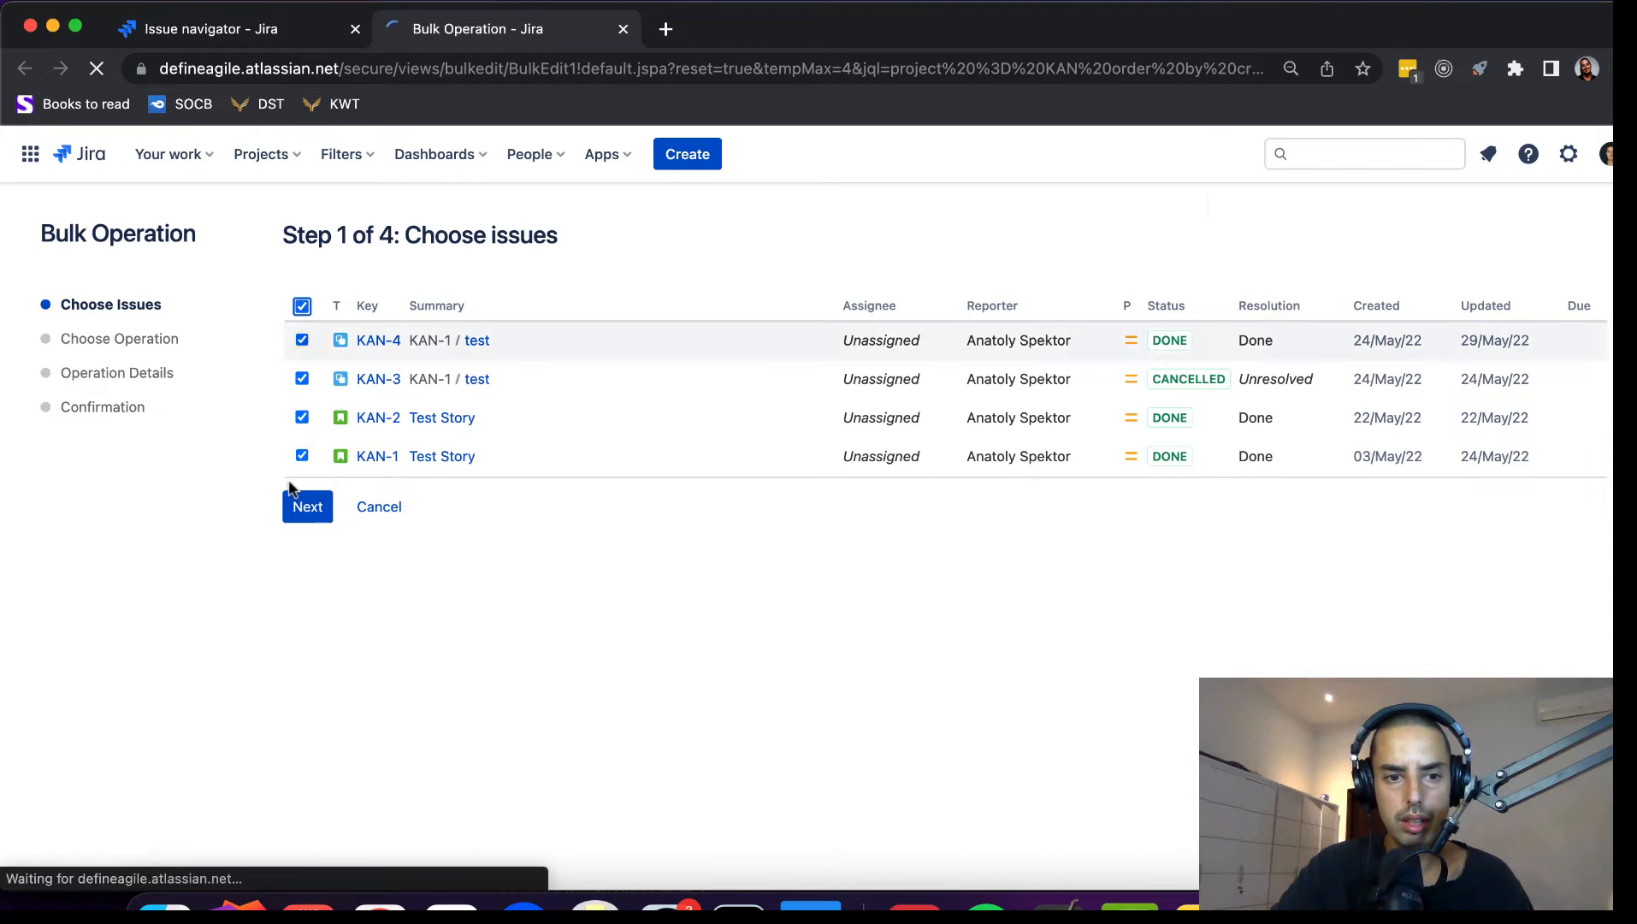
left_click(306, 506)
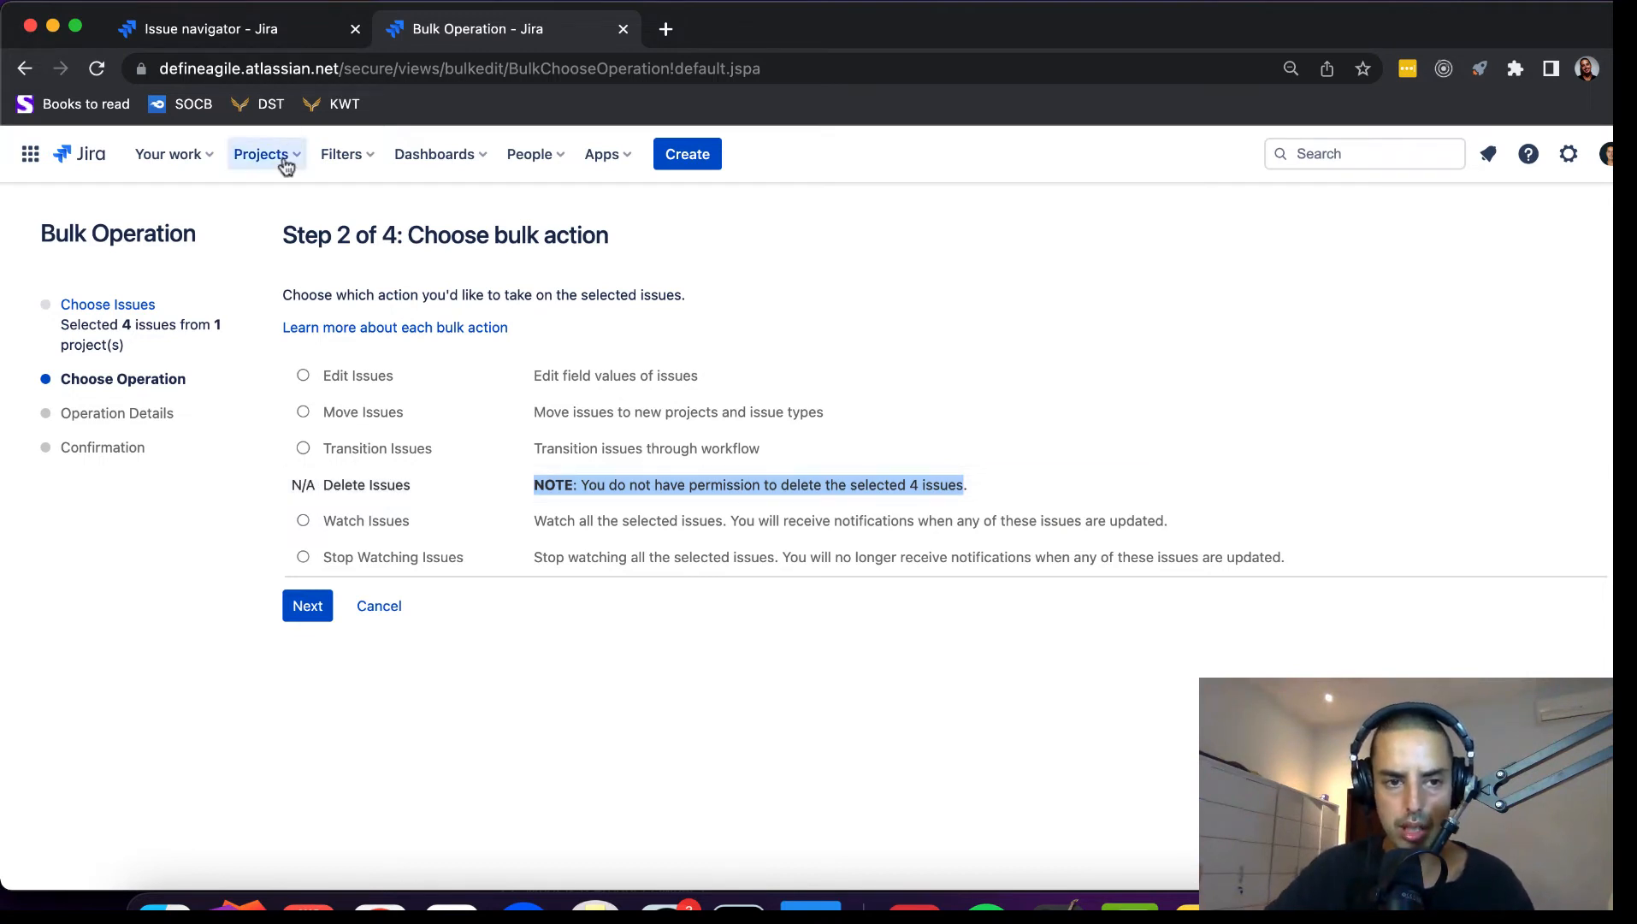
- Bring up KanbanScrumProject's board in a new browser tab from the projects list
left_click(262, 154)
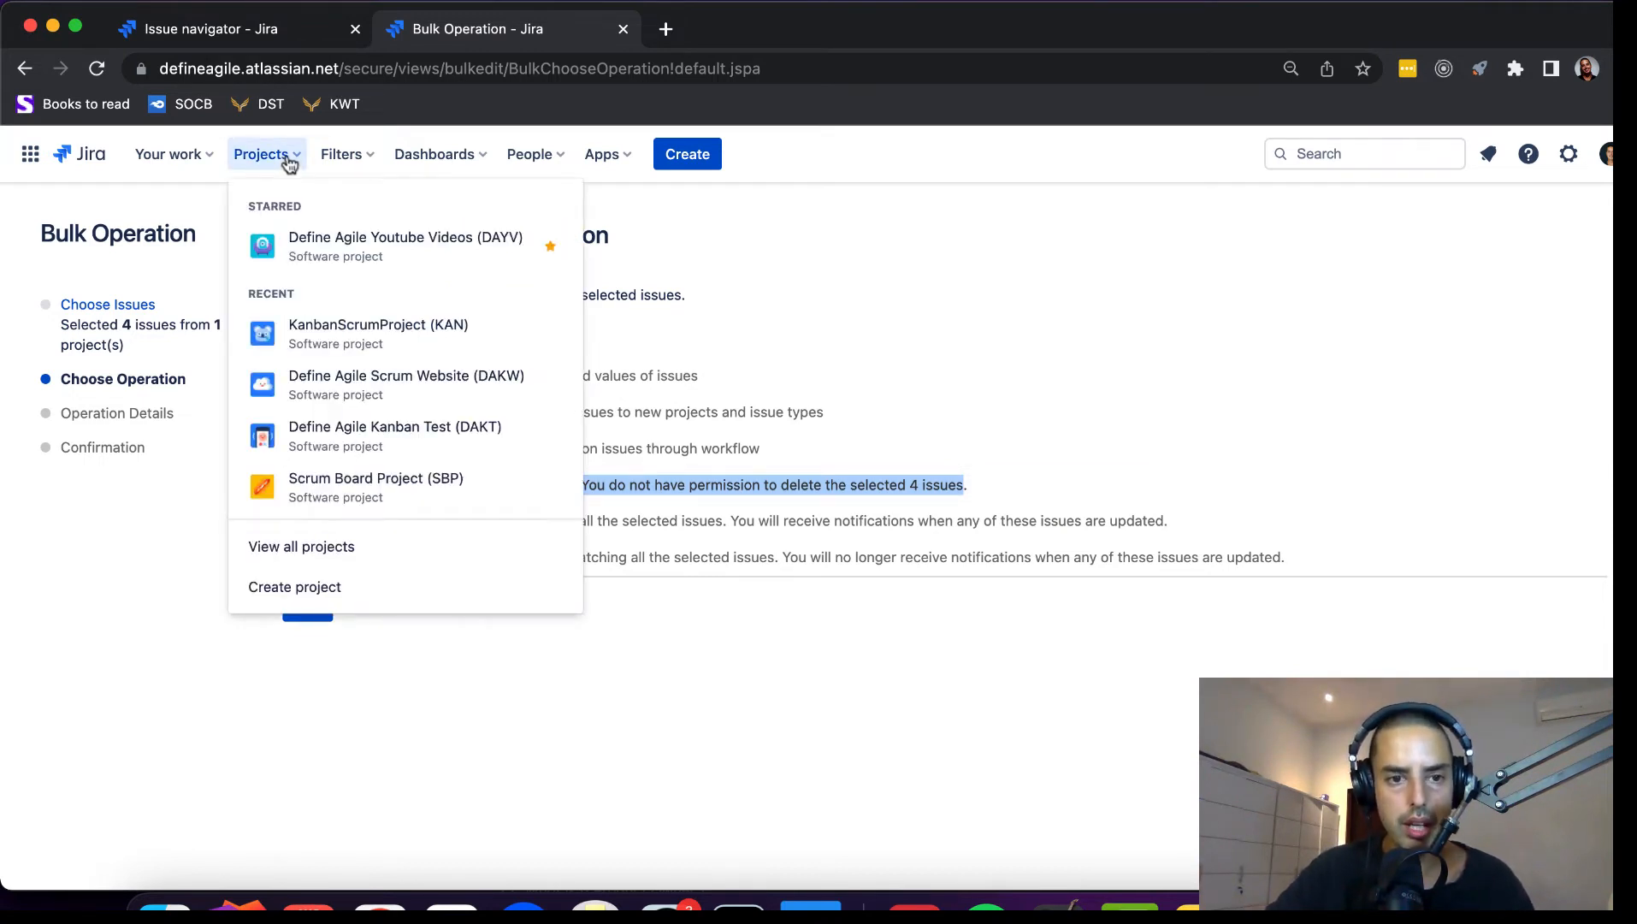
right_click(378, 332)
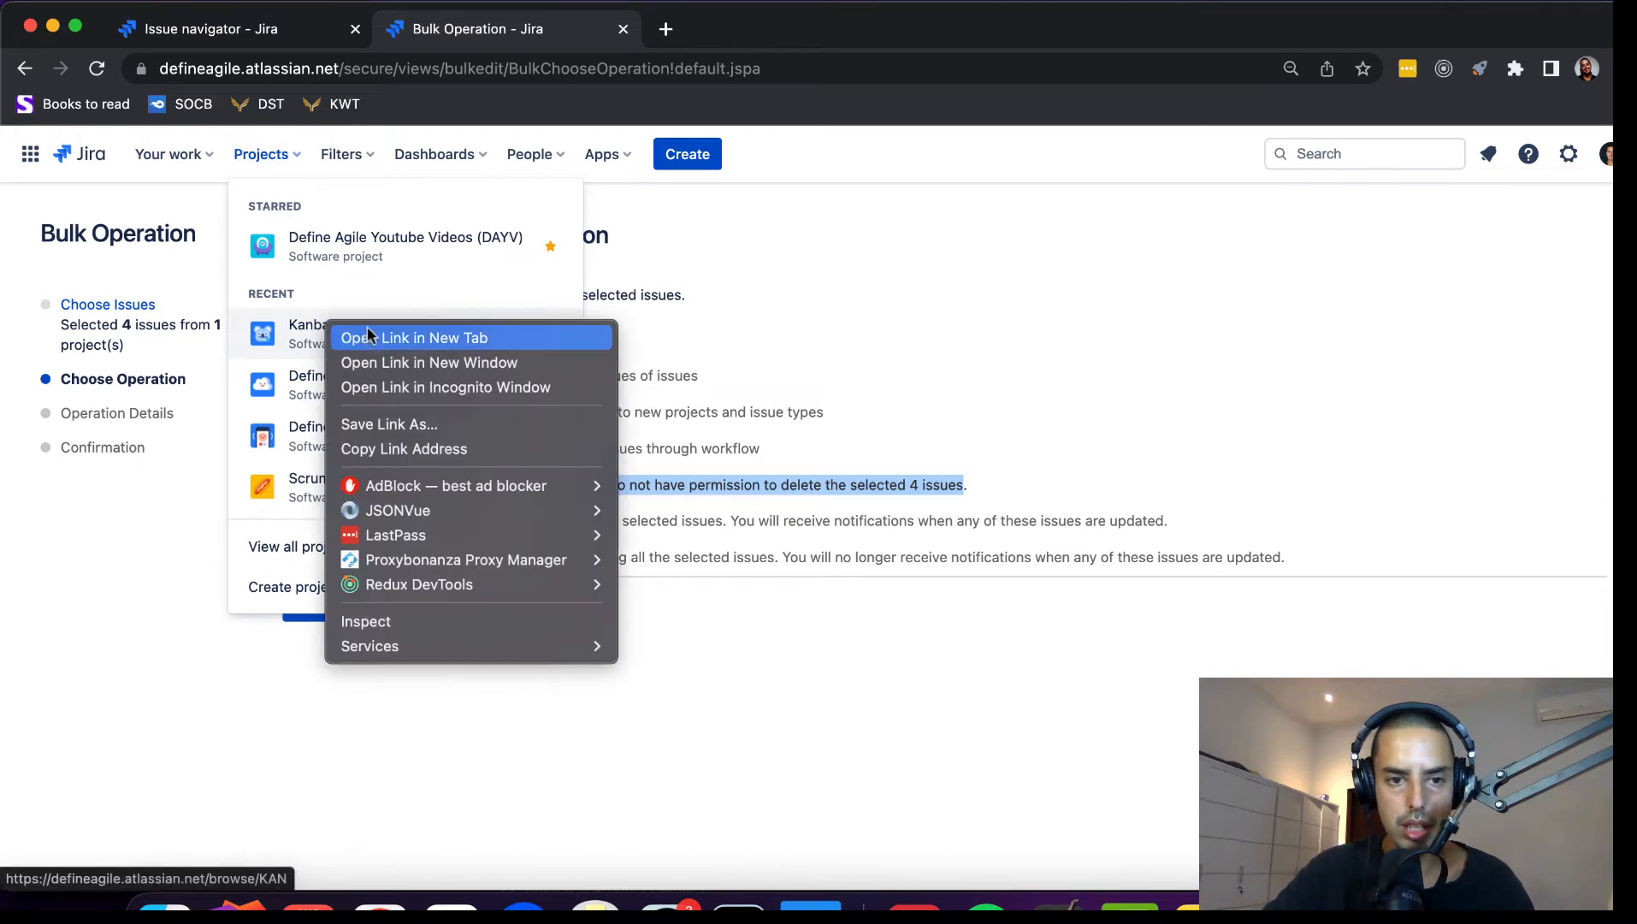
left_click(414, 337)
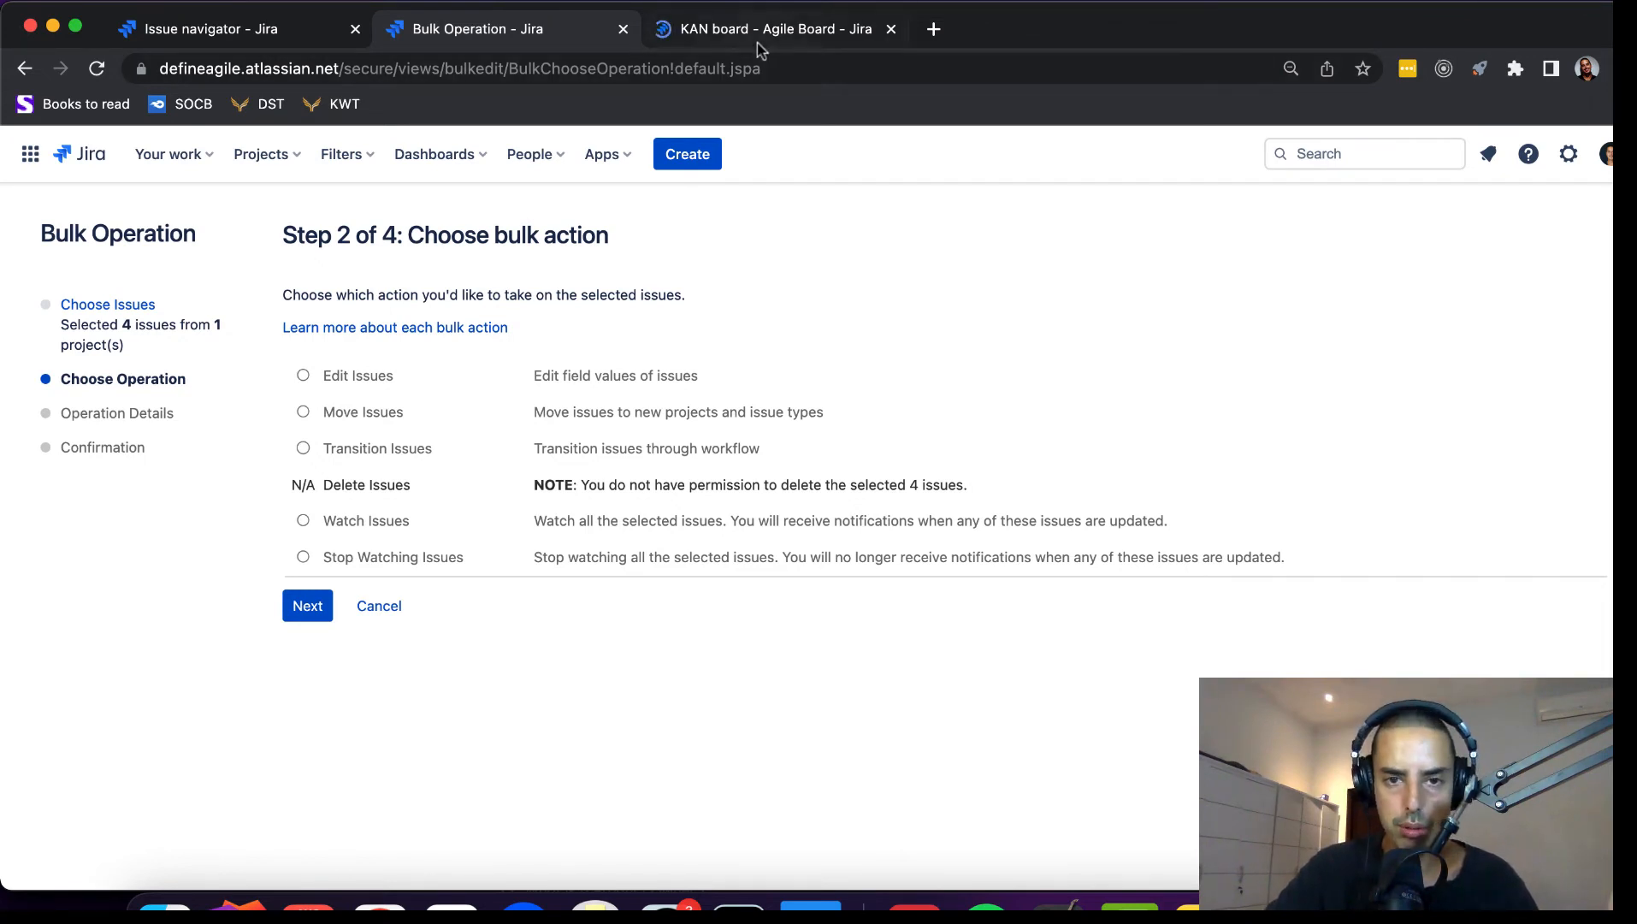
left_click(775, 27)
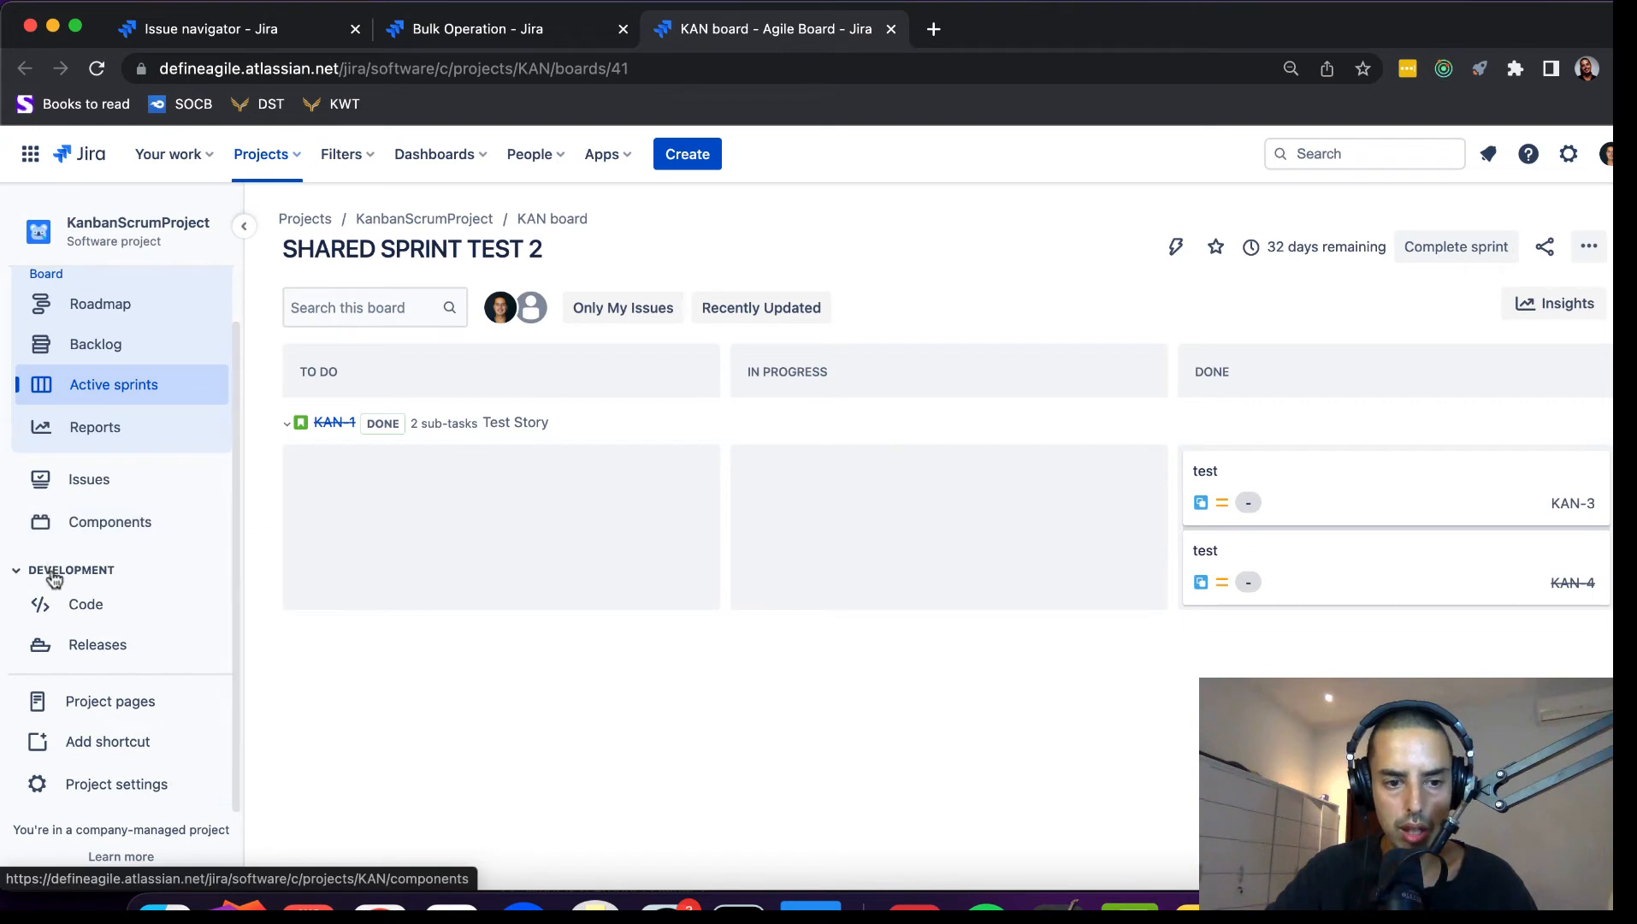
- Go to the project's settings and its People page listing jira-administrators
left_click(114, 784)
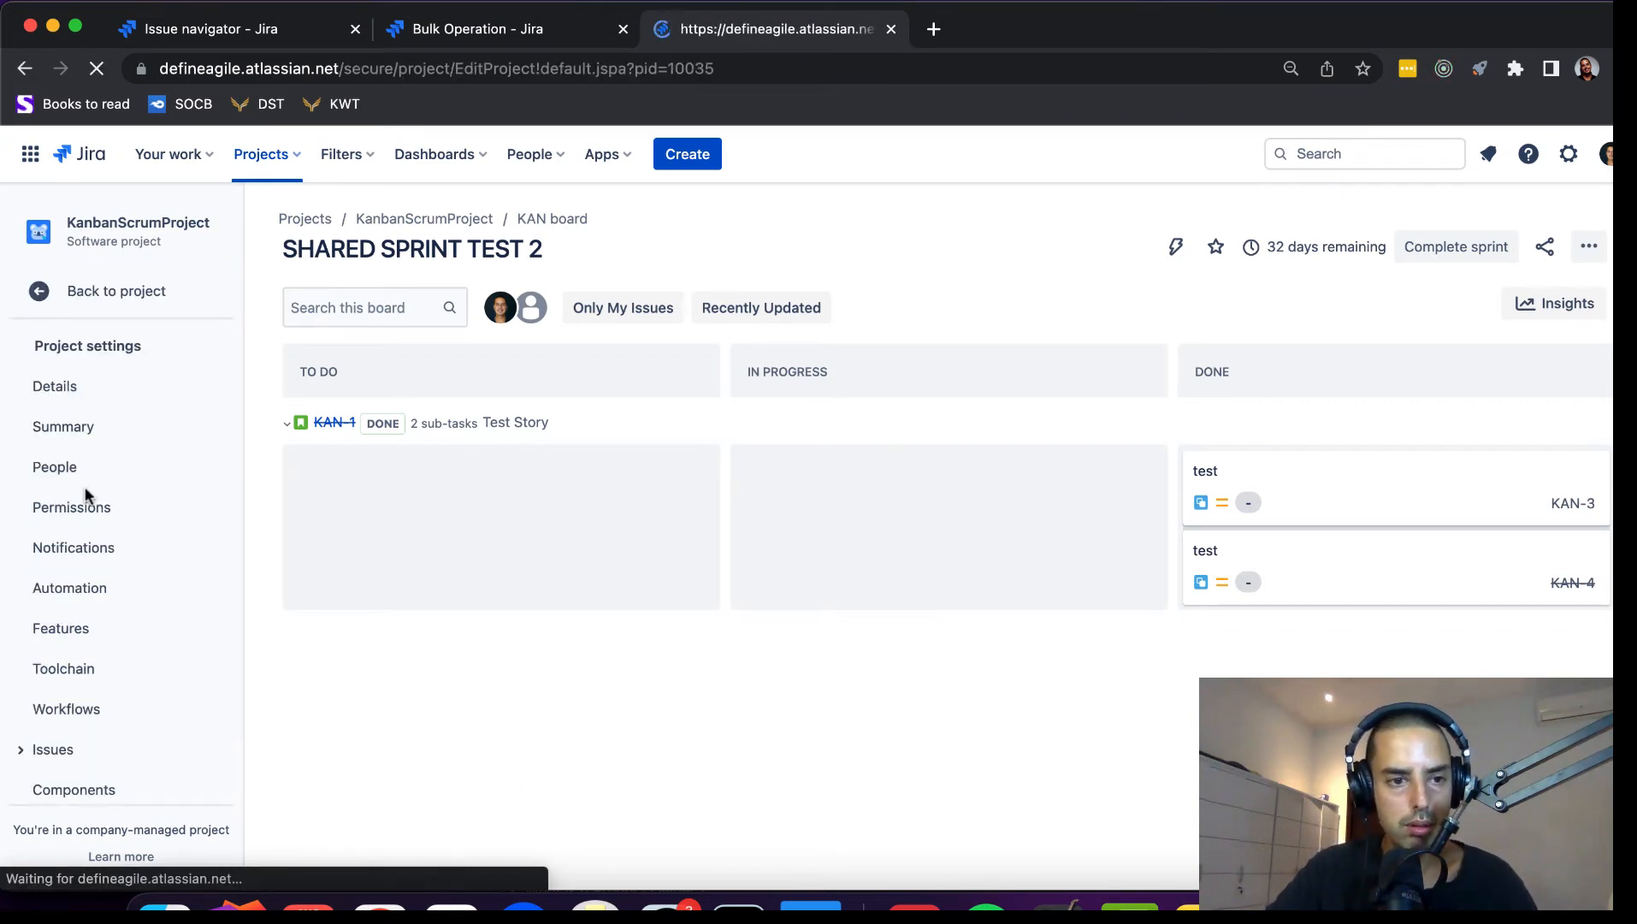
left_click(55, 467)
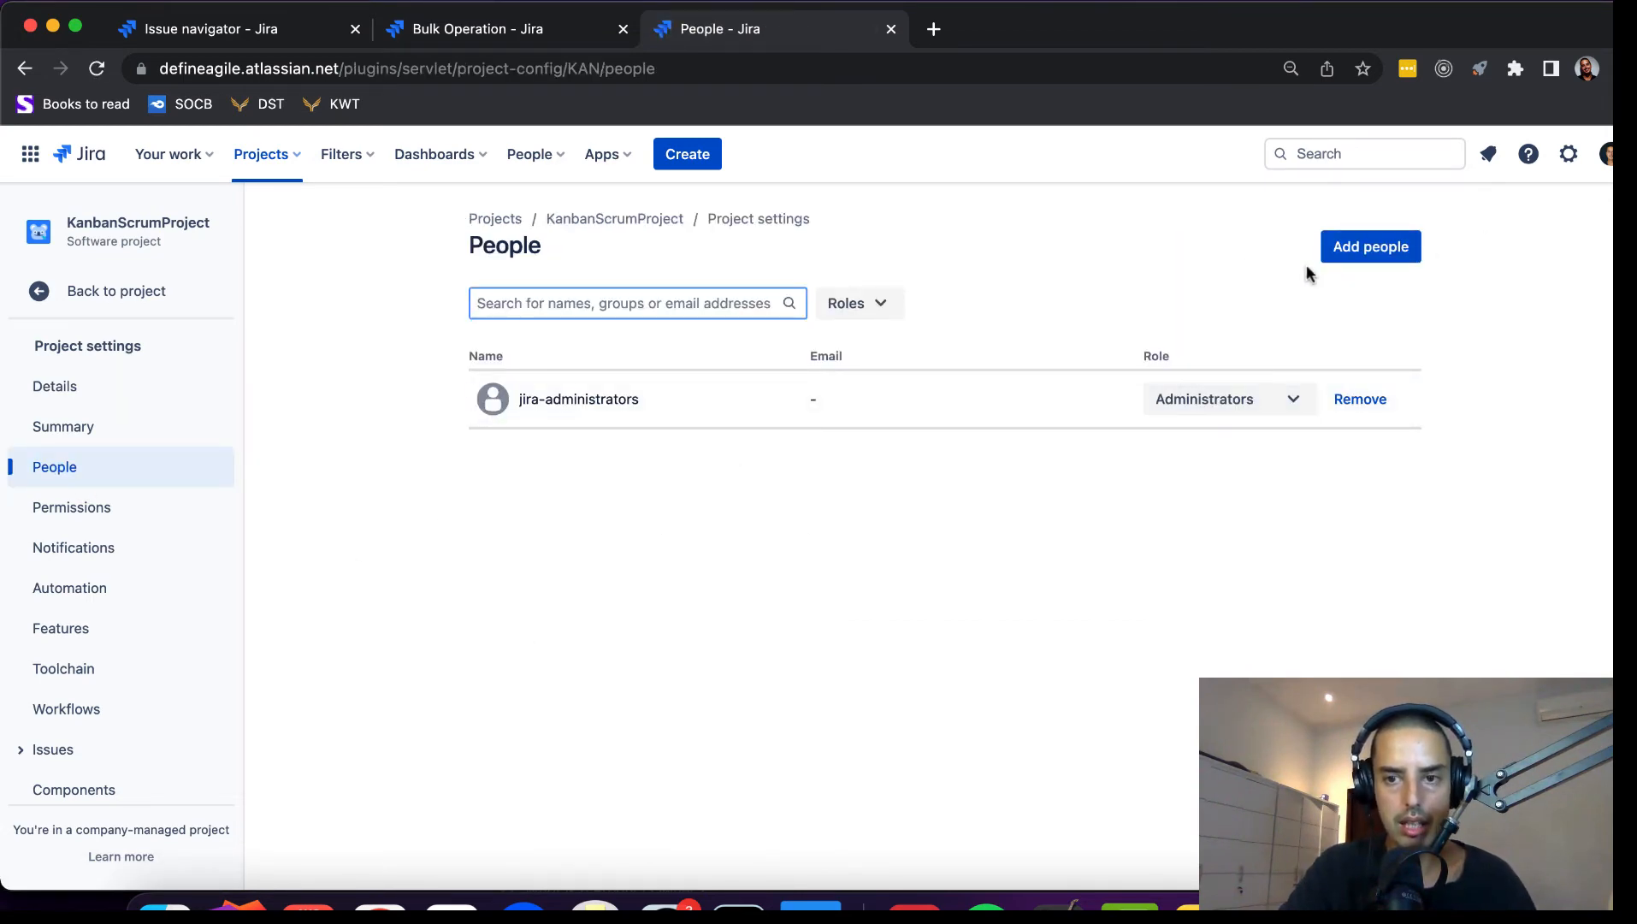
- Add the user 'Anatol' to KanbanScrumProject with the Administrators role
left_click(1370, 246)
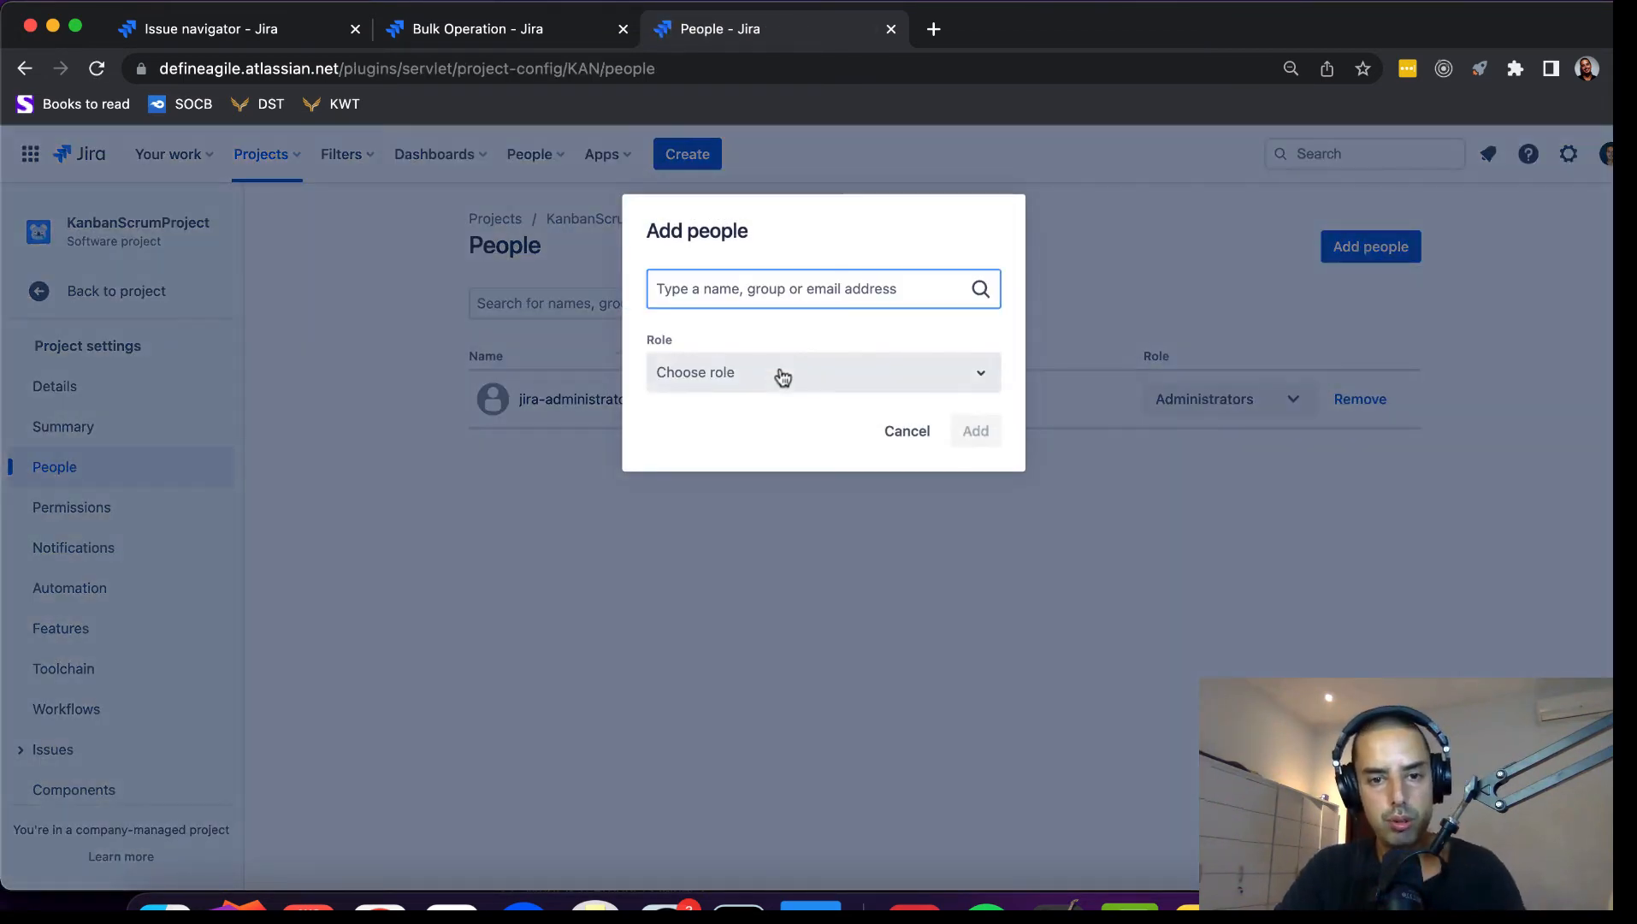
left_click(821, 373)
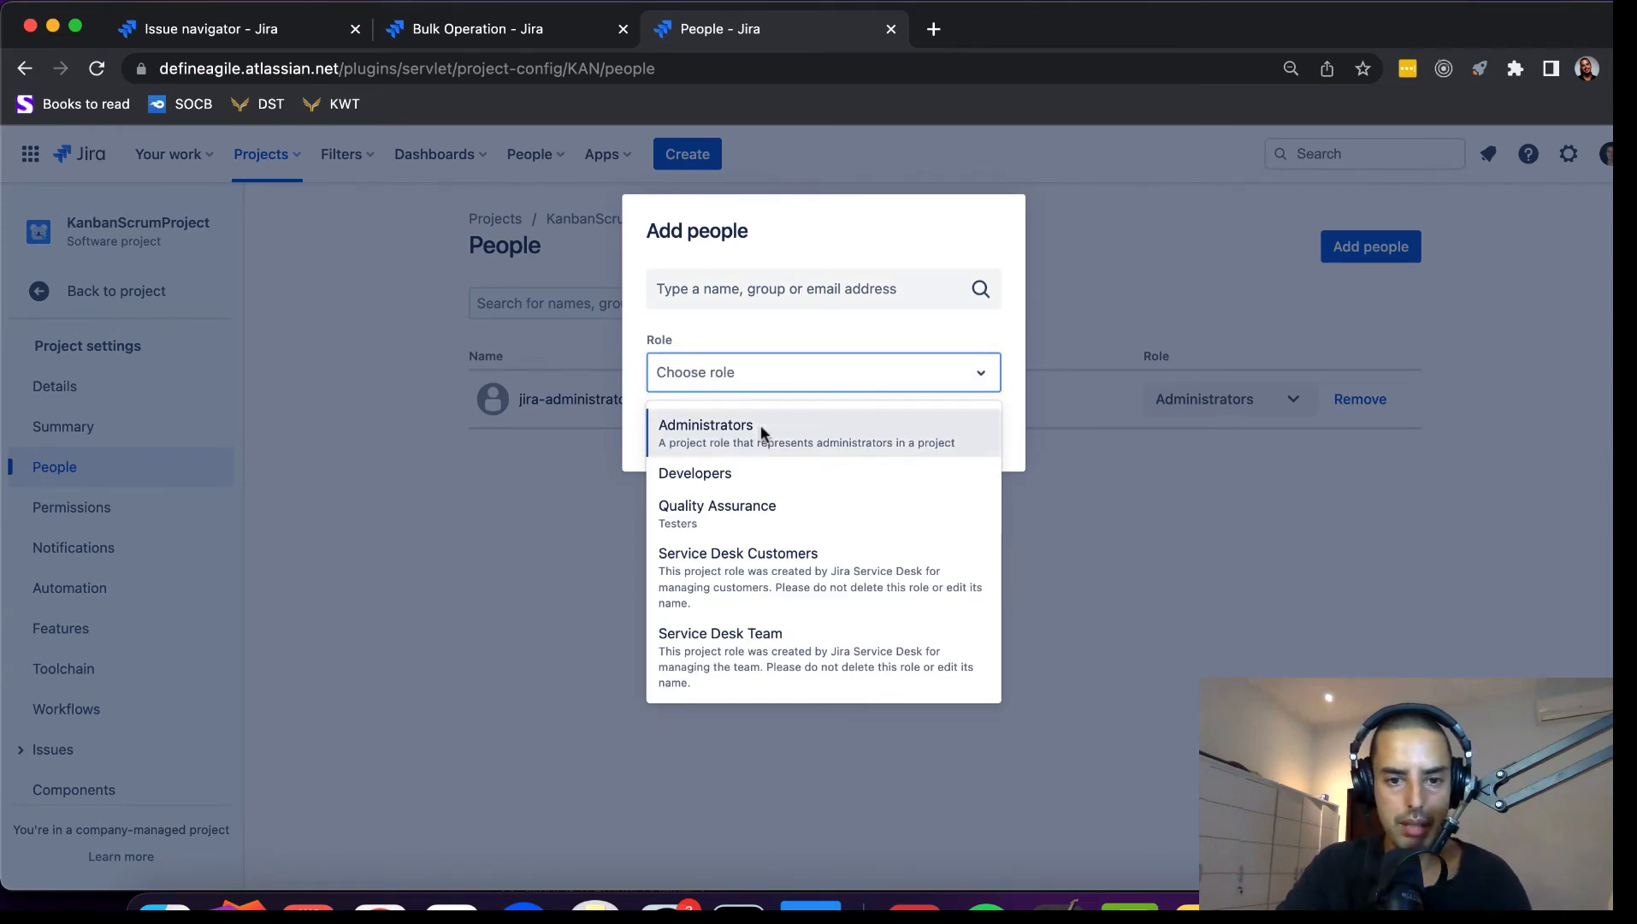
left_click(707, 424)
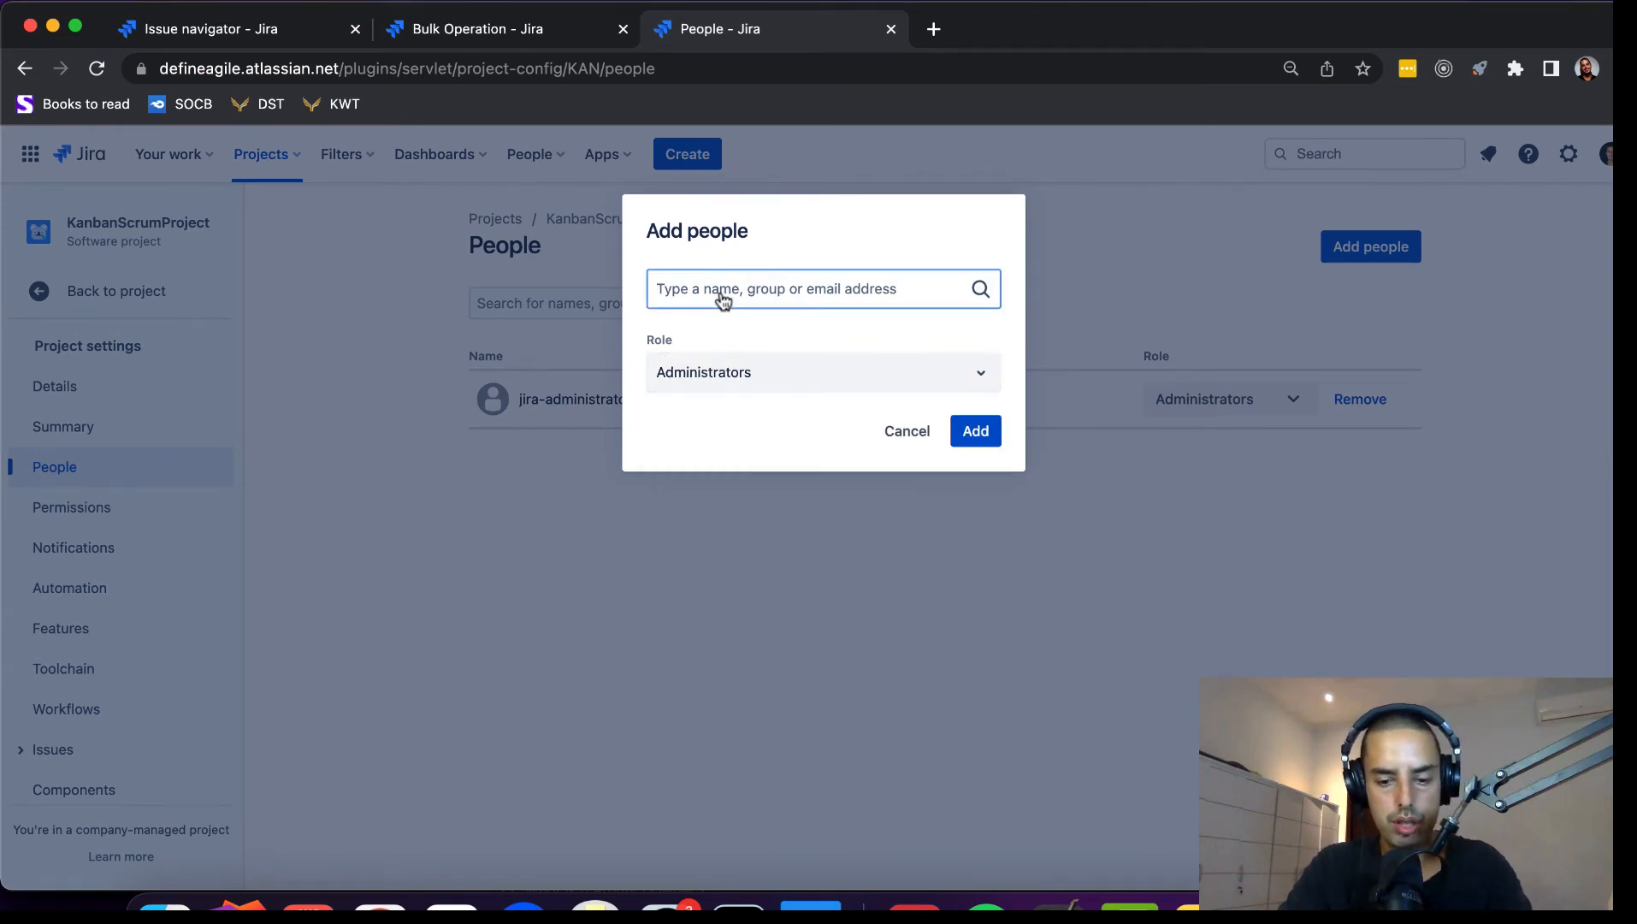
type("Anatoly Spektor")
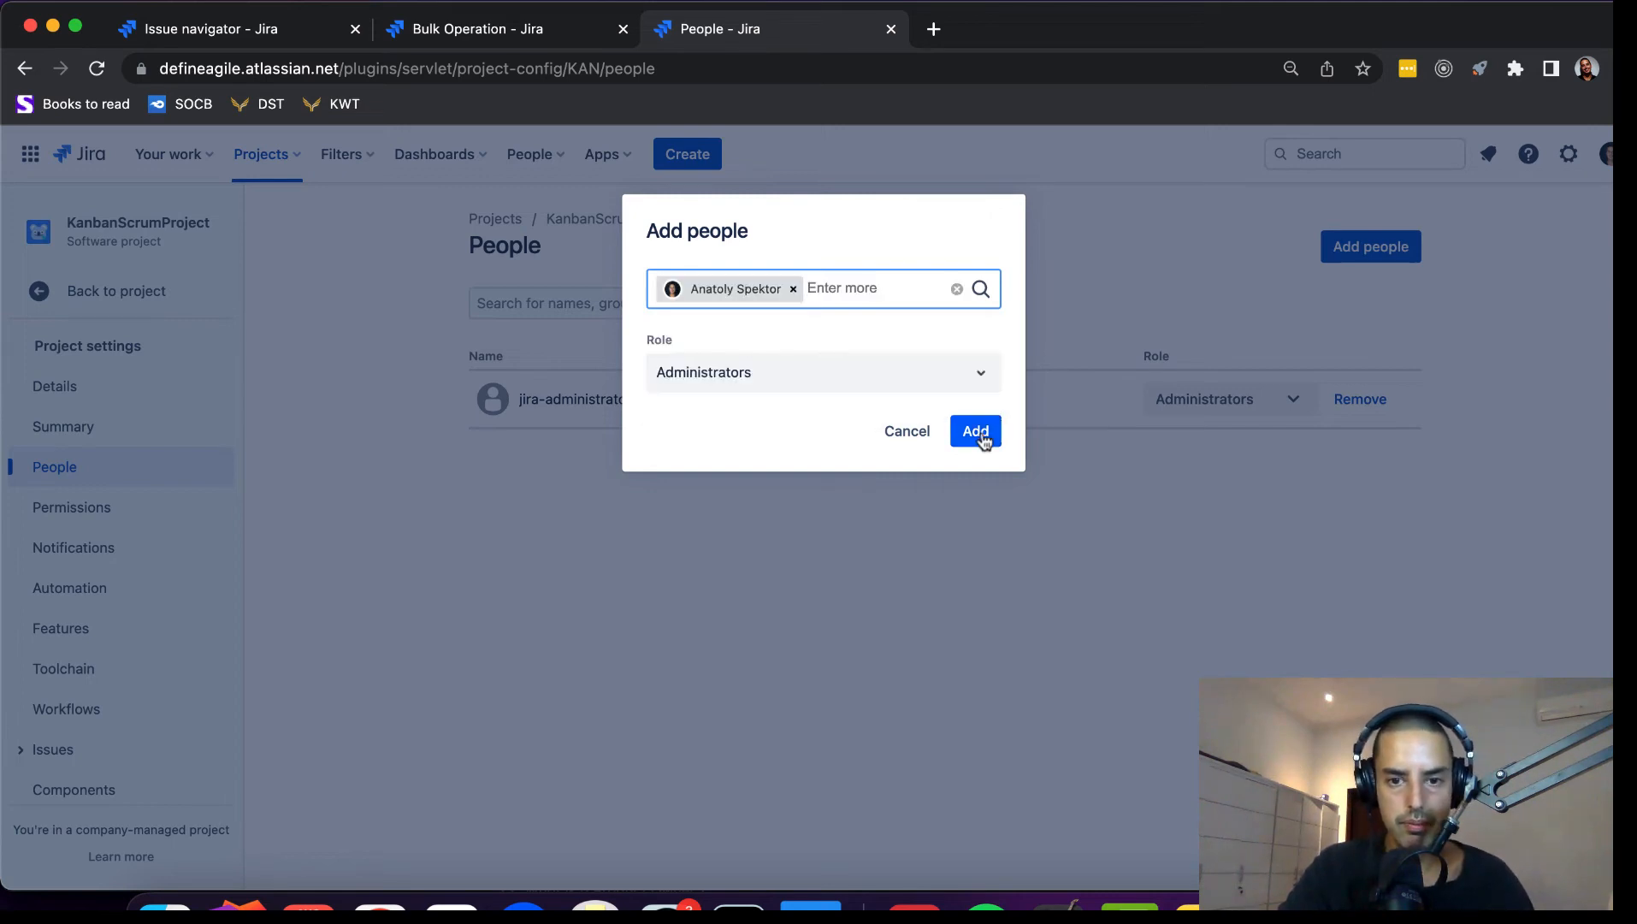
left_click(973, 431)
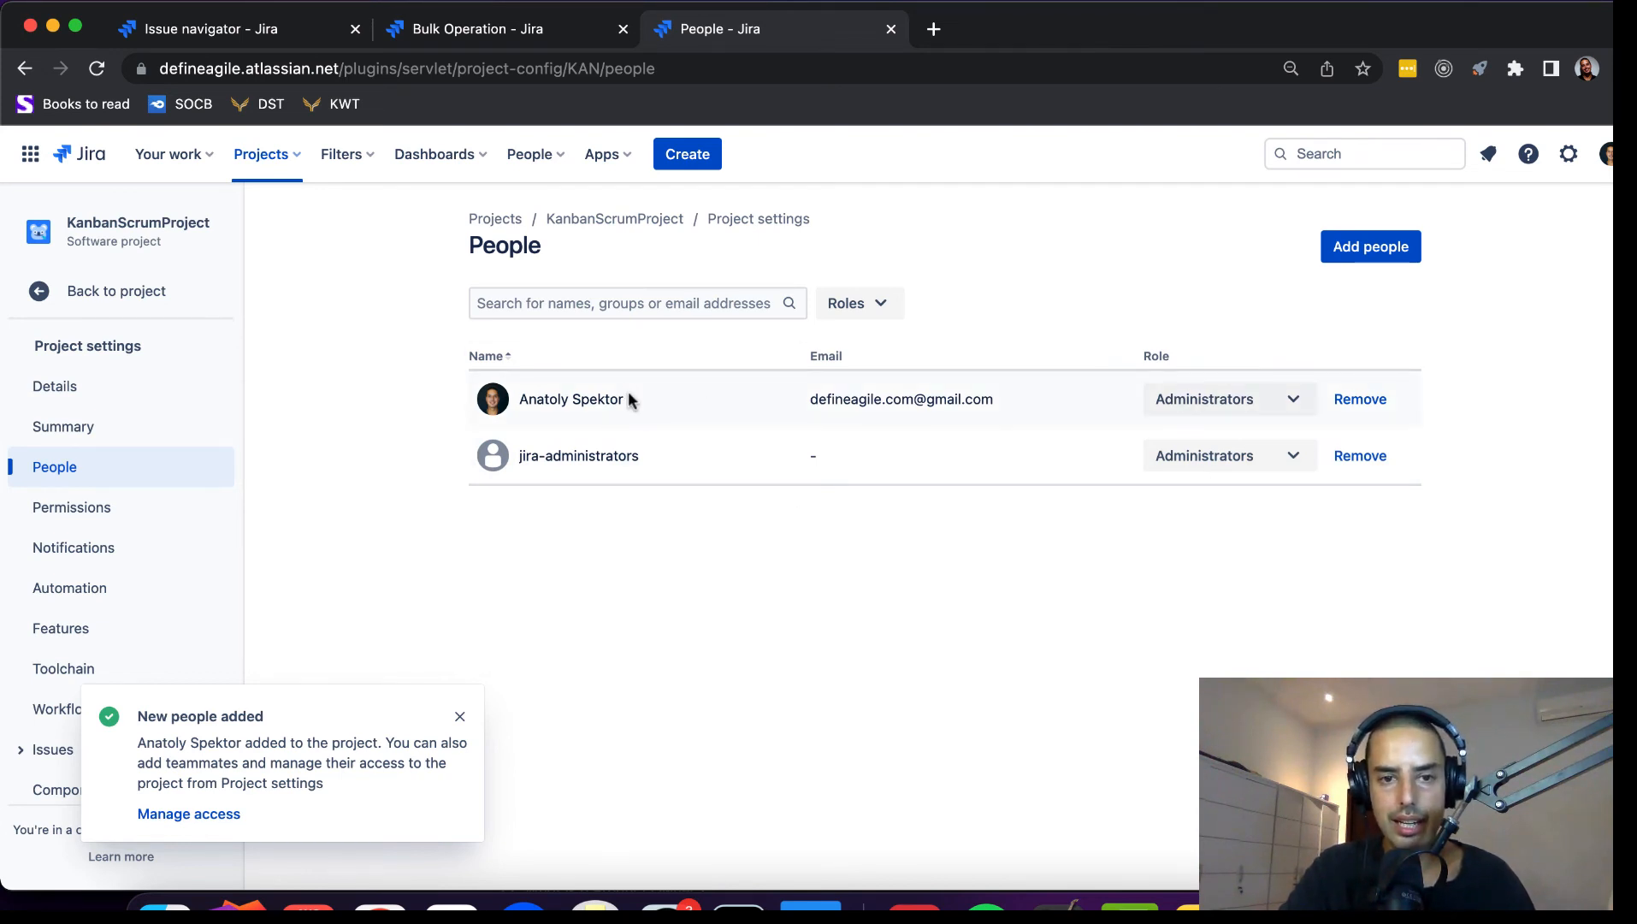
mouse_move(537, 333)
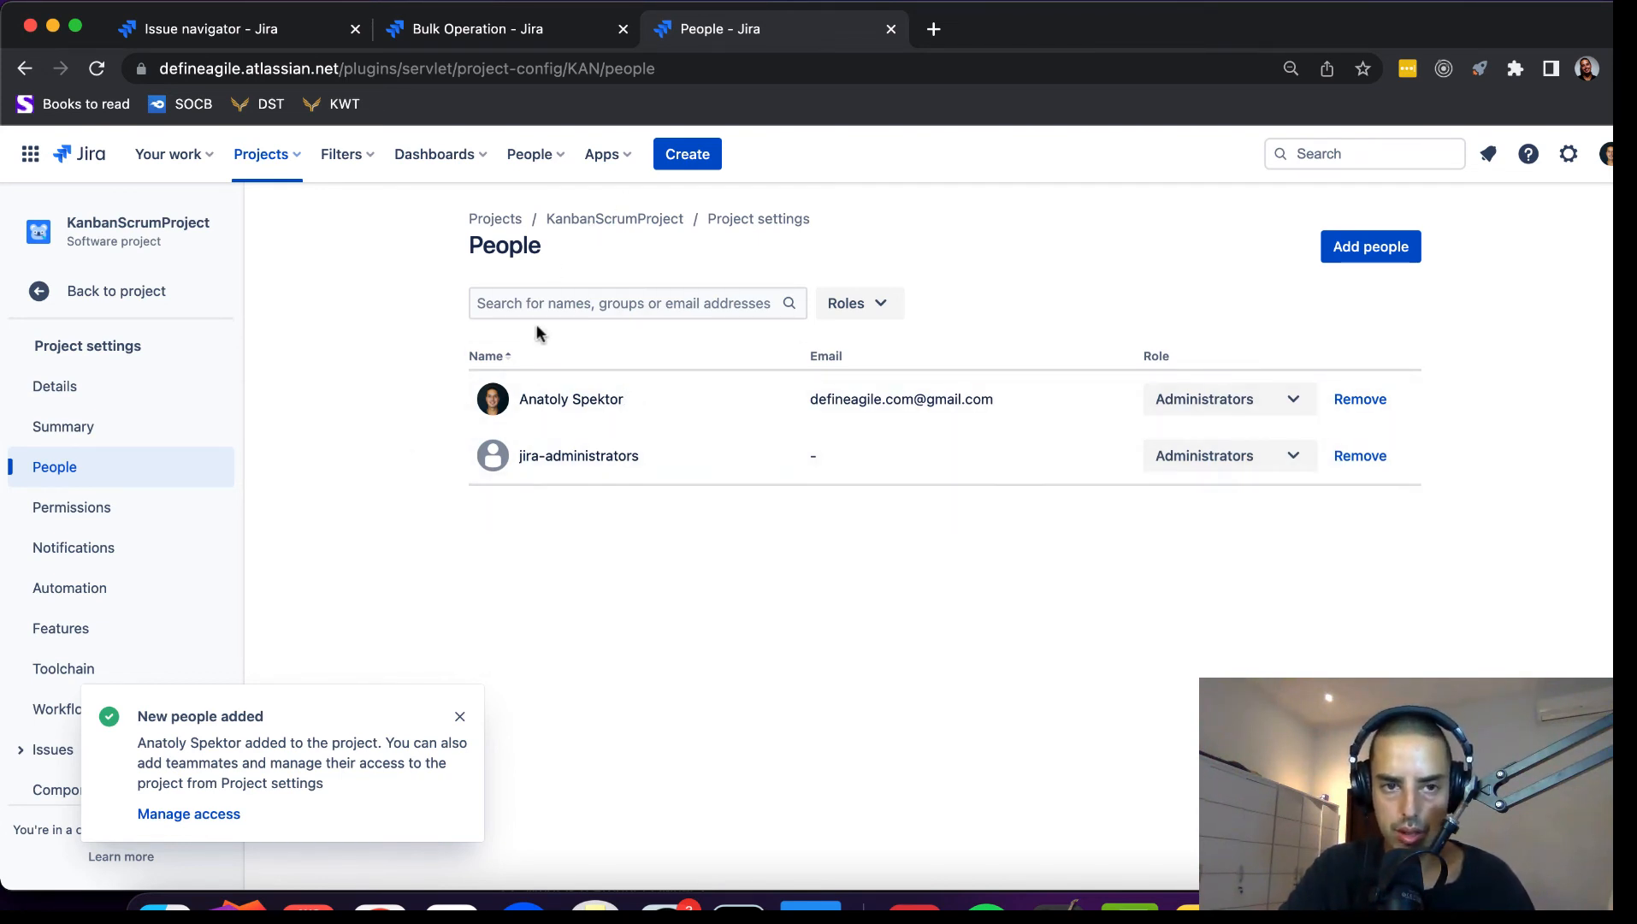
- Back on the bulk operation, reload and choose Delete Issues for the 4 selected issues
left_click(481, 28)
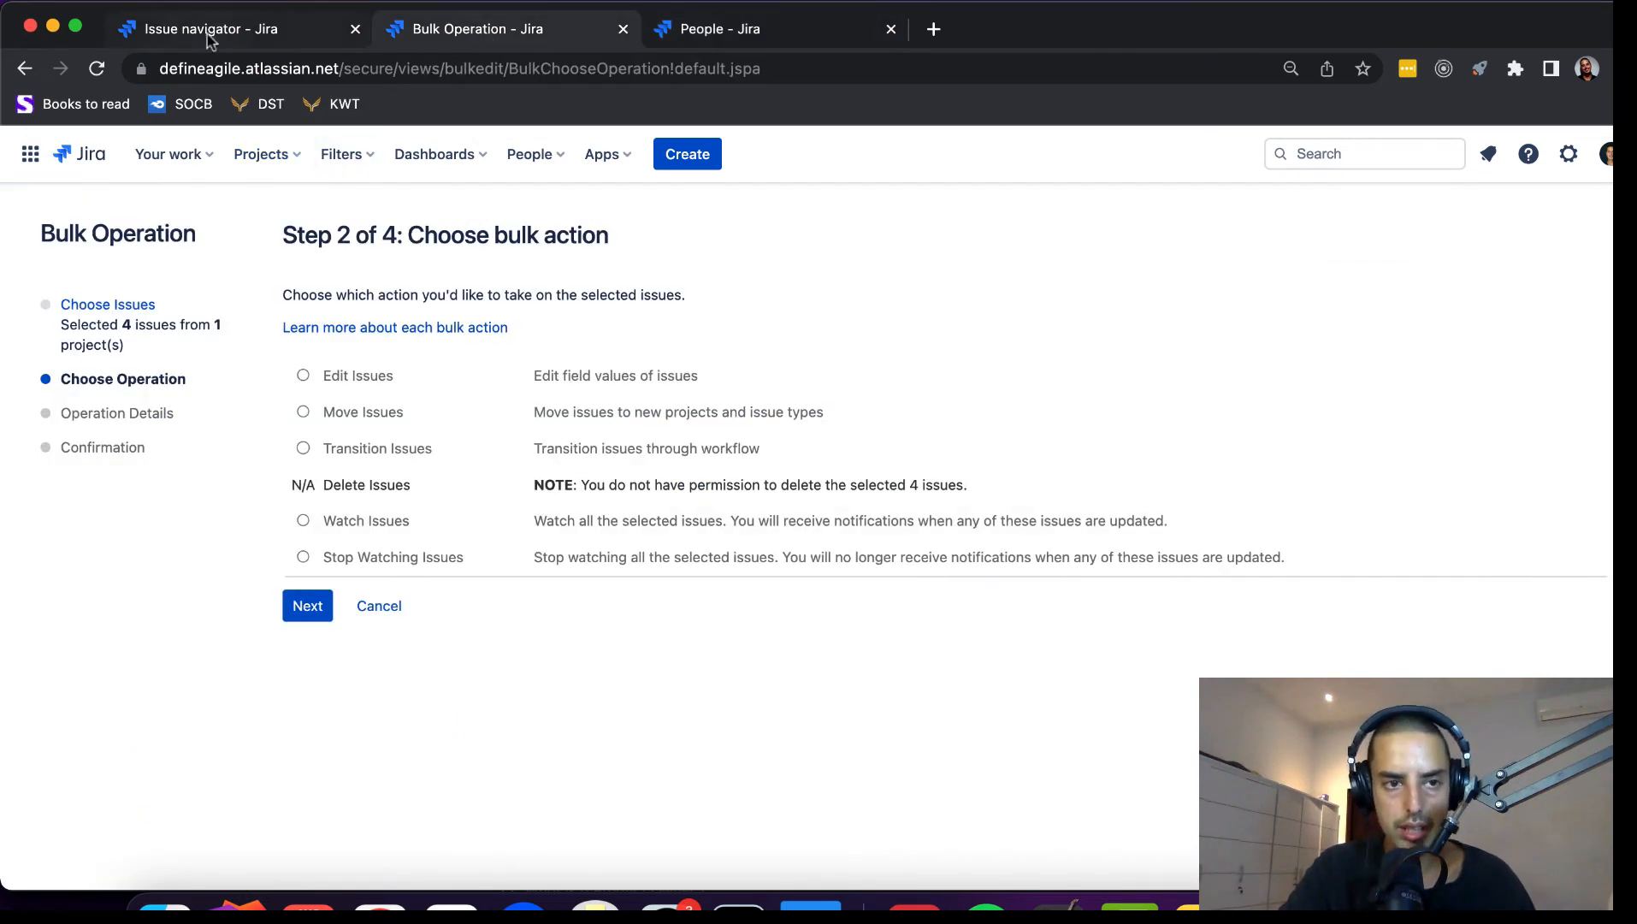
left_click(303, 375)
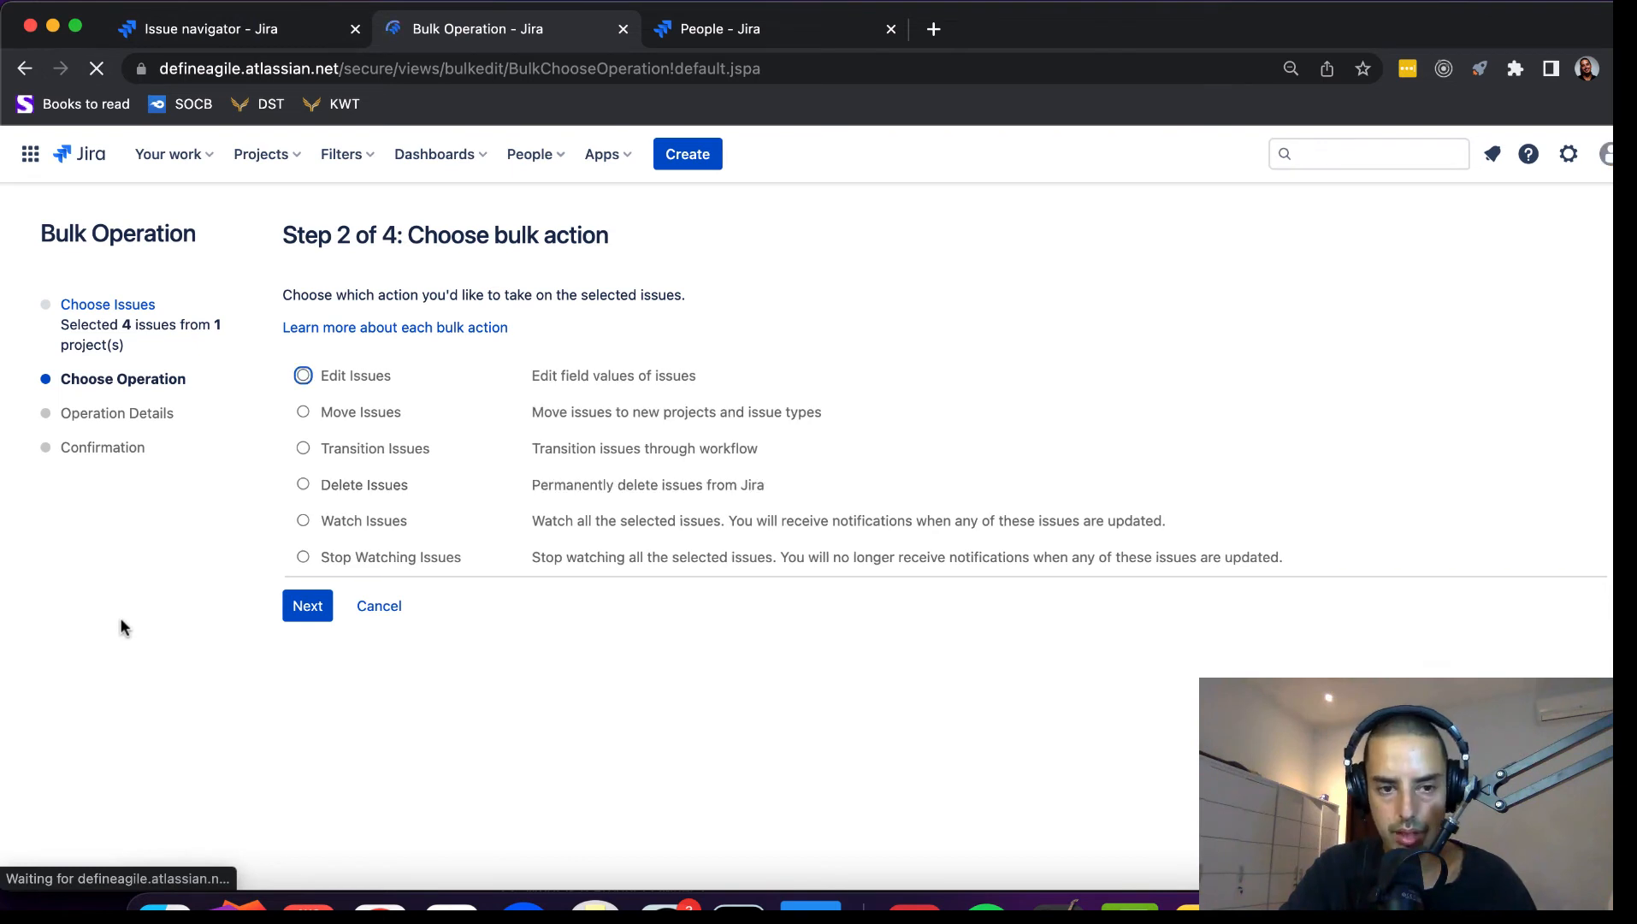
mouse_move(303, 491)
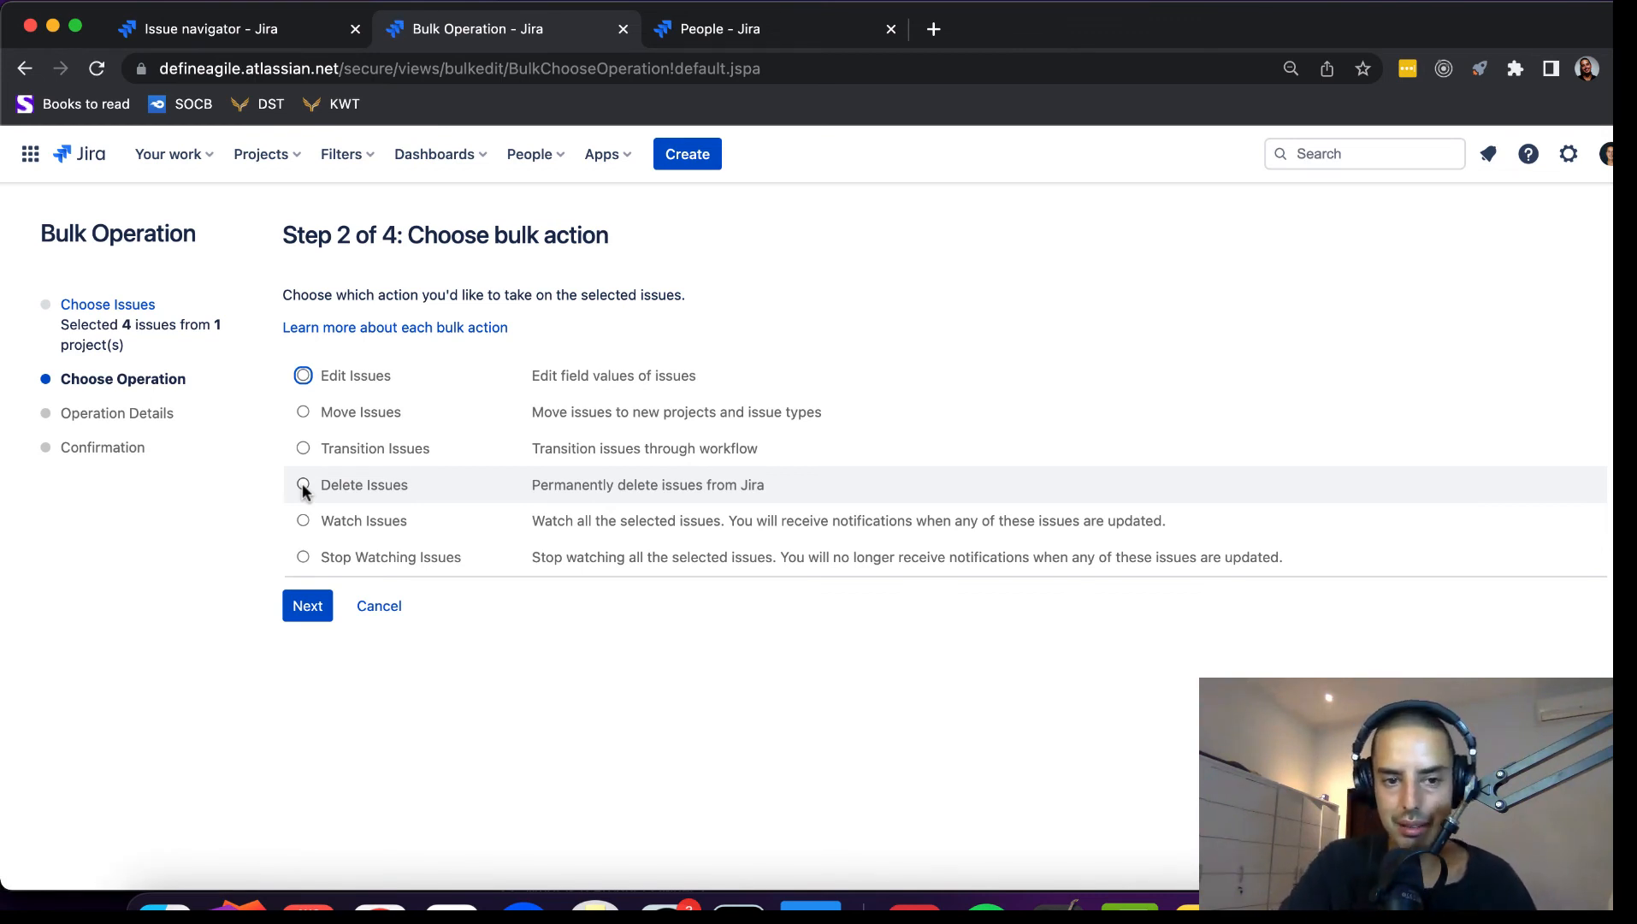
left_click(303, 484)
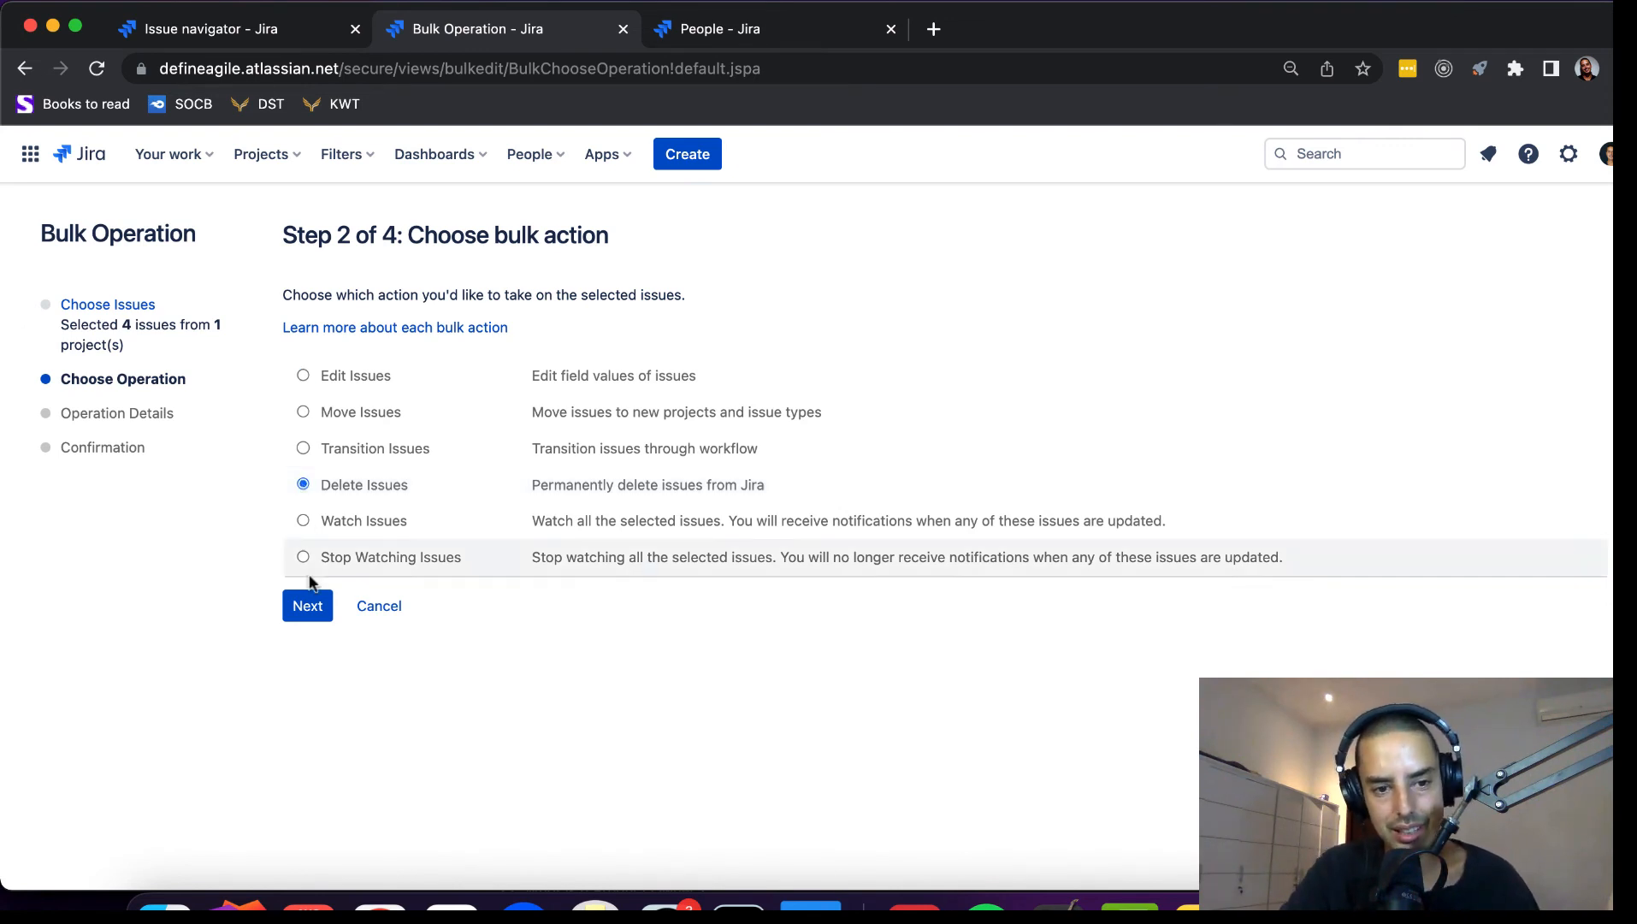
left_click(306, 605)
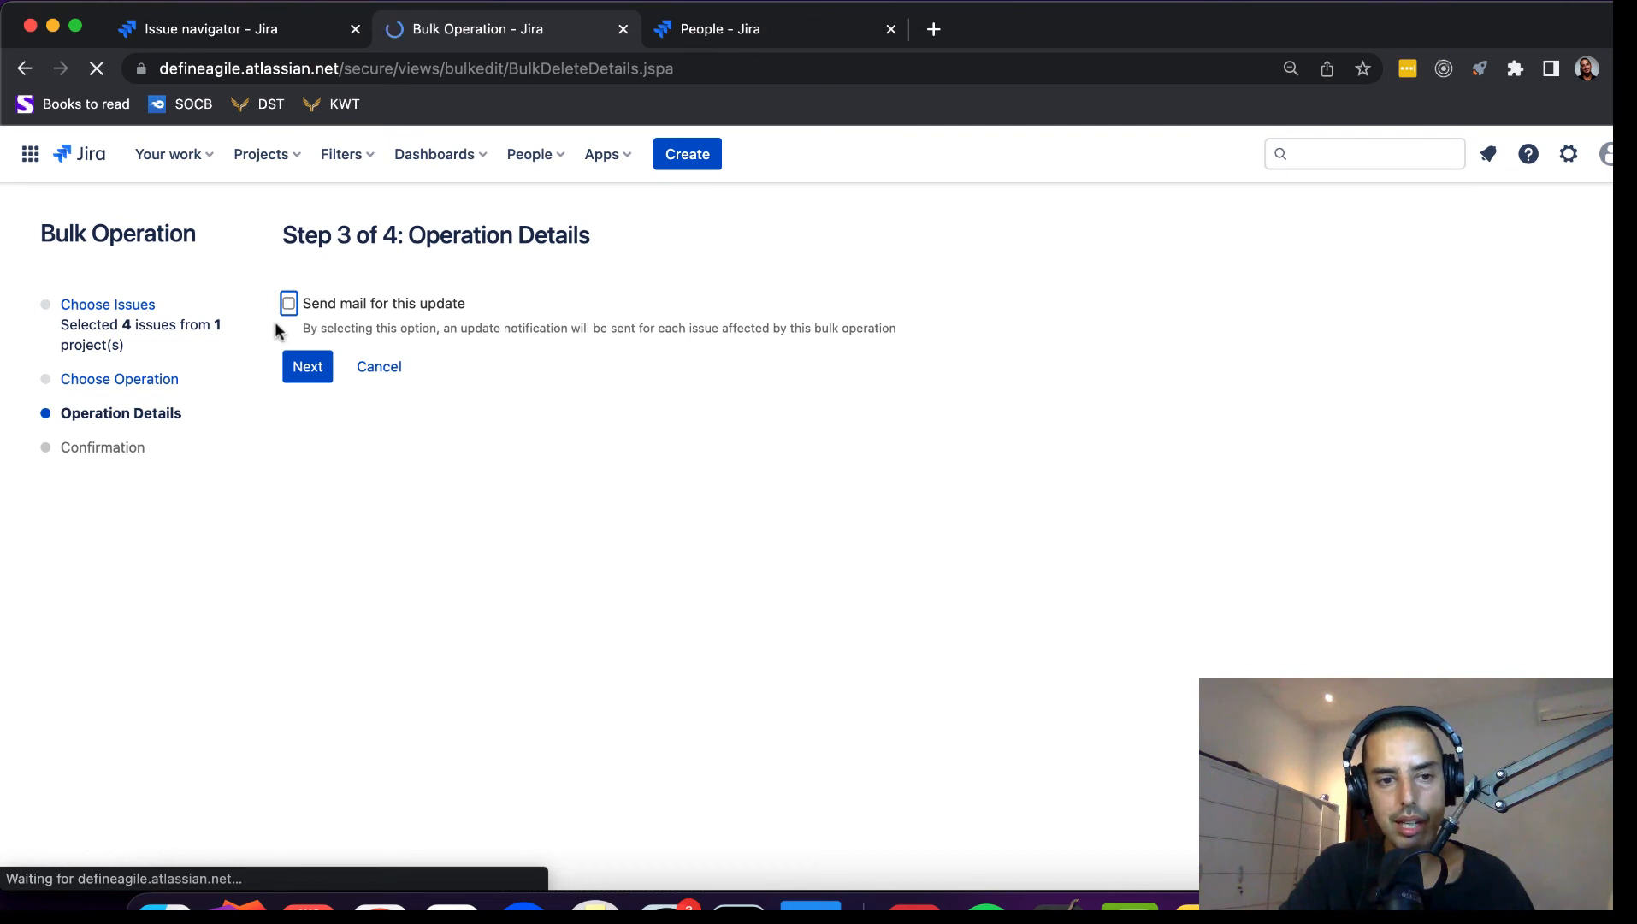
- Proceed without sending mail and confirm the permanent deletion
left_click(306, 367)
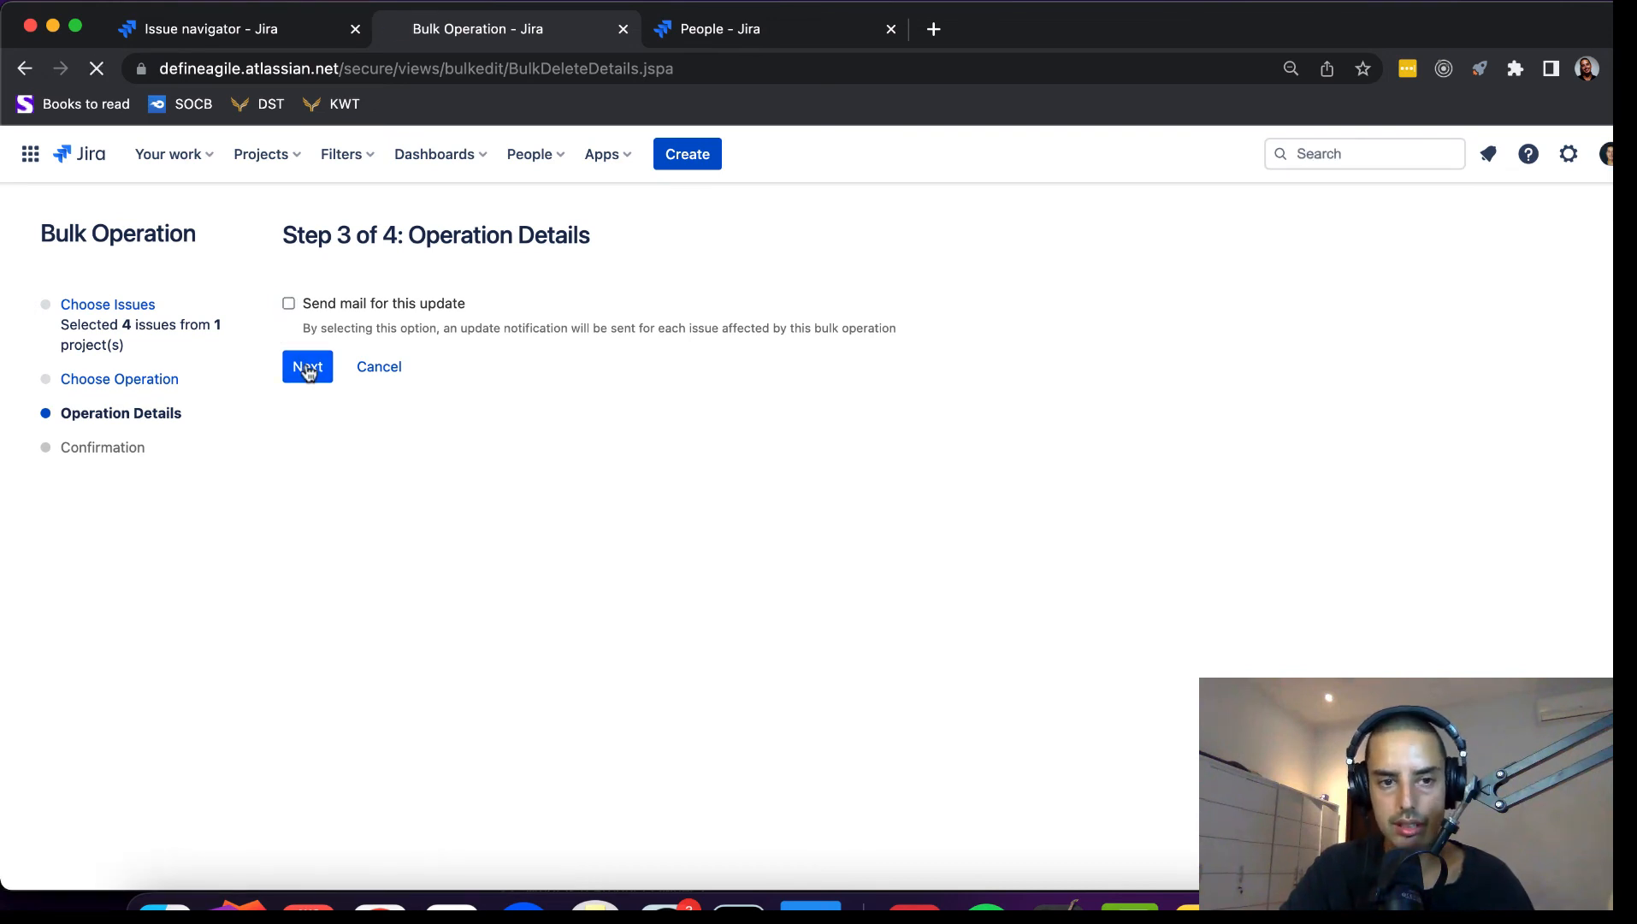
left_click(306, 366)
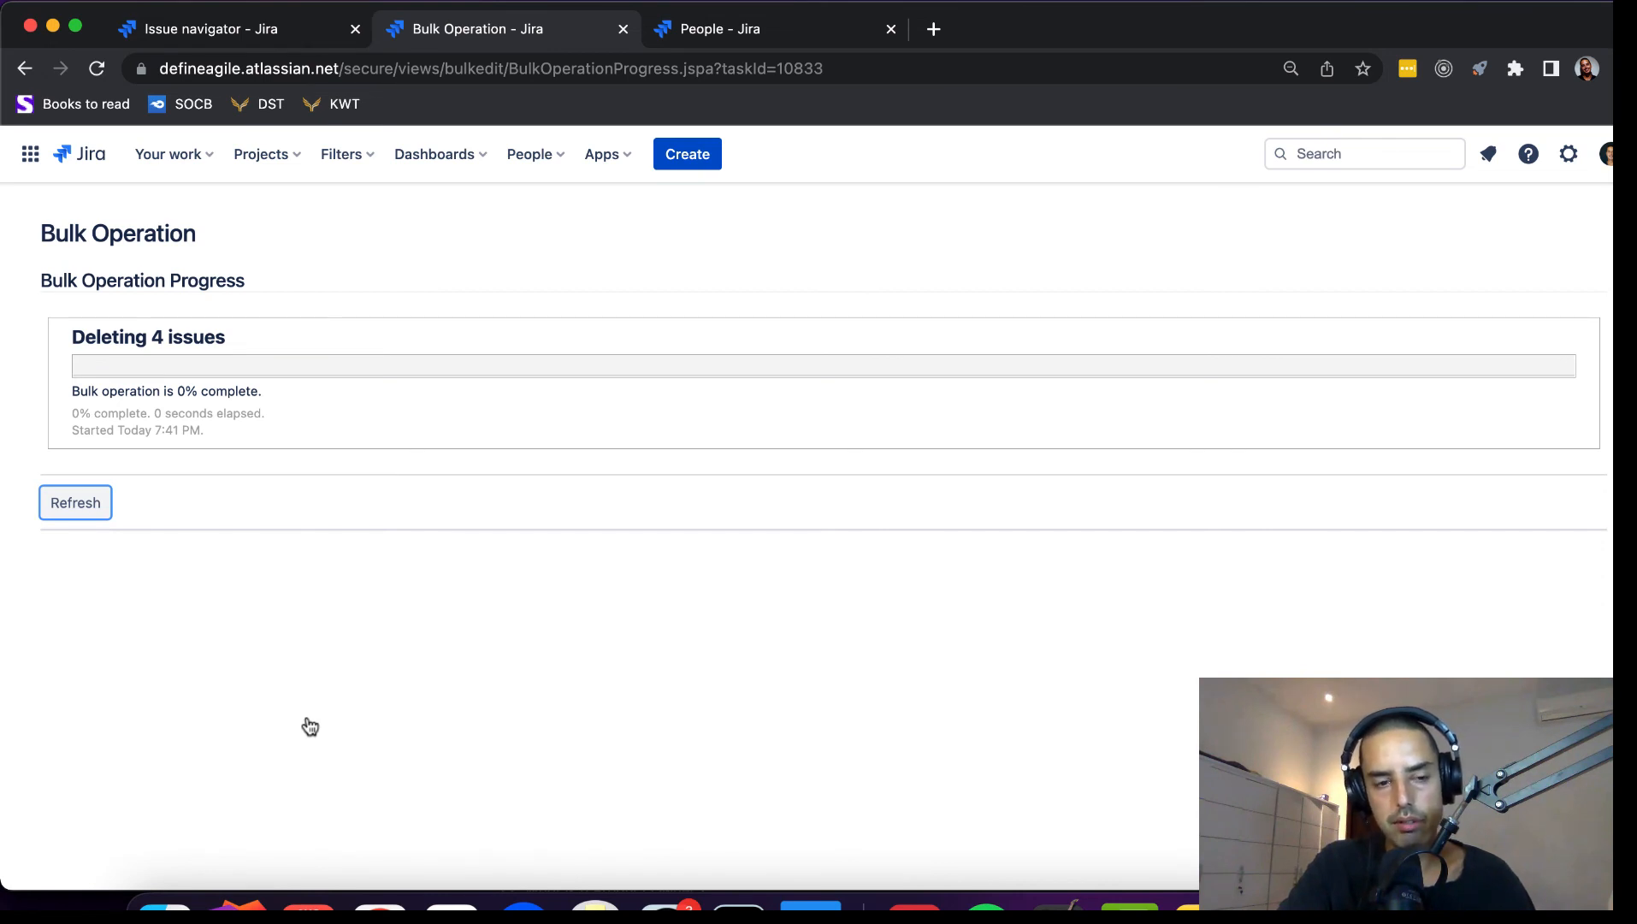
- Refresh until the deletion reaches 100% and acknowledge the completed operation
left_click(76, 501)
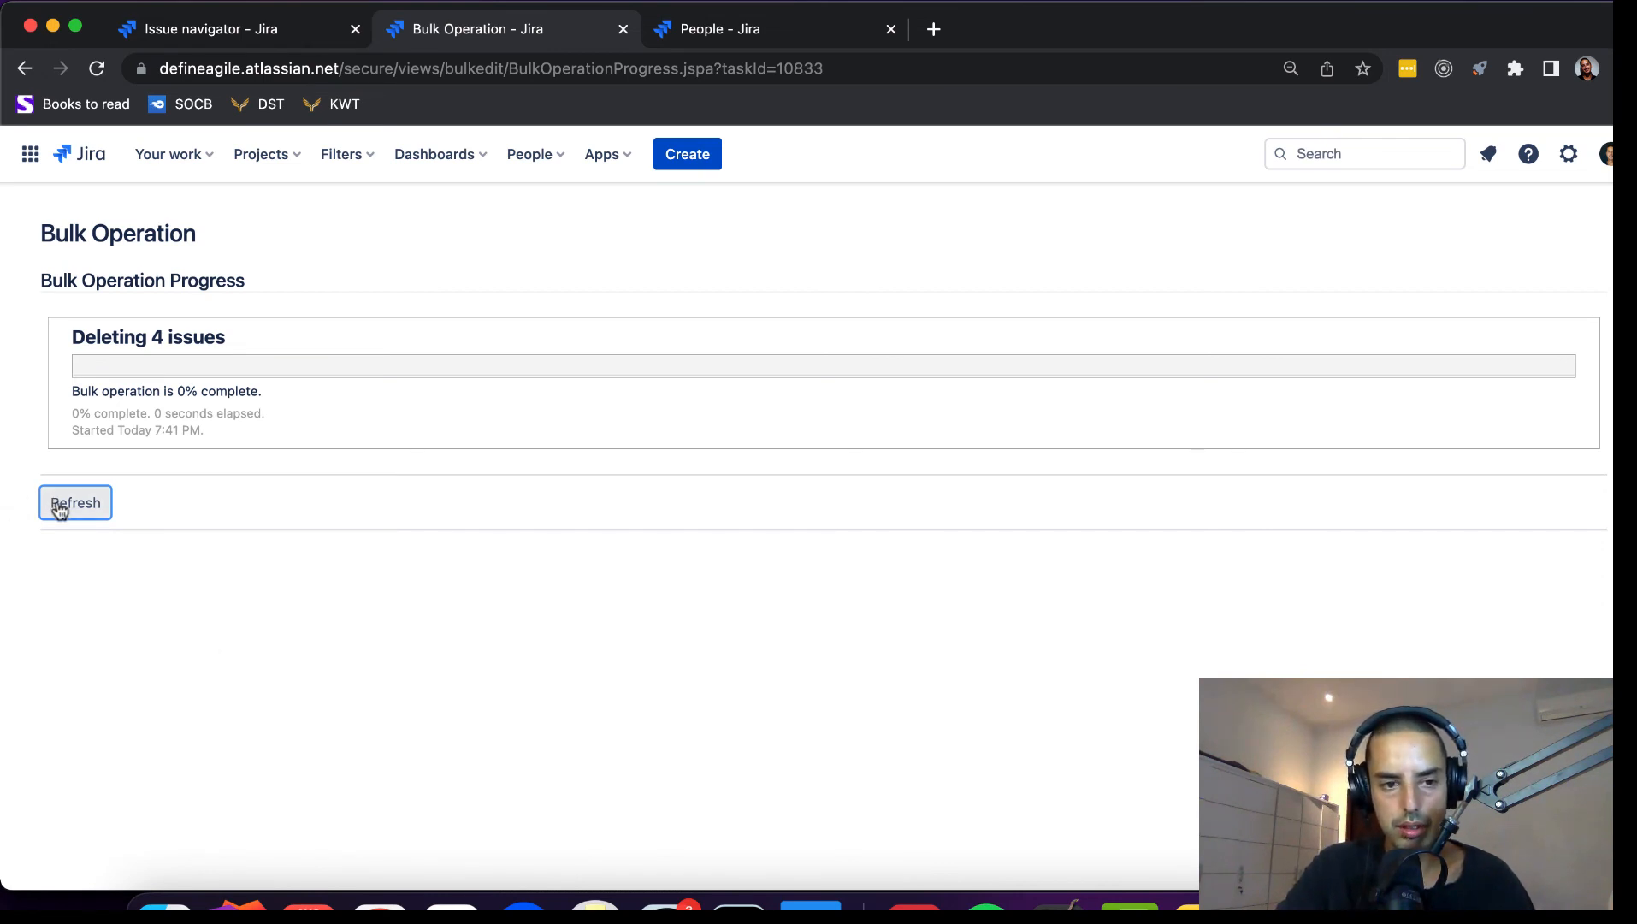
left_click(73, 501)
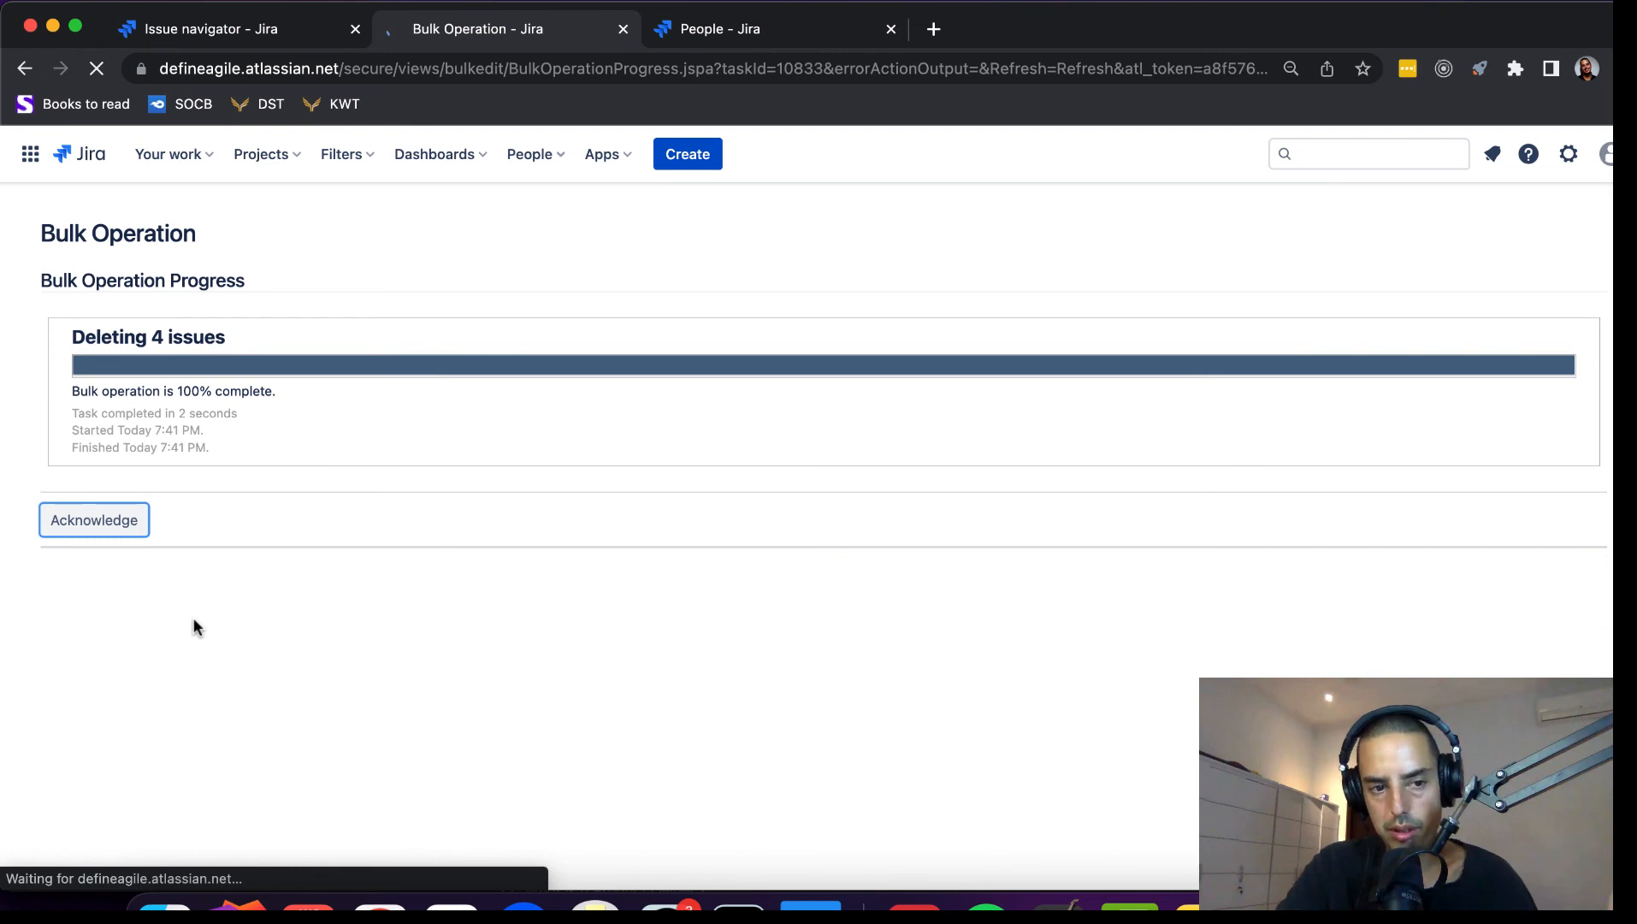
left_click(92, 520)
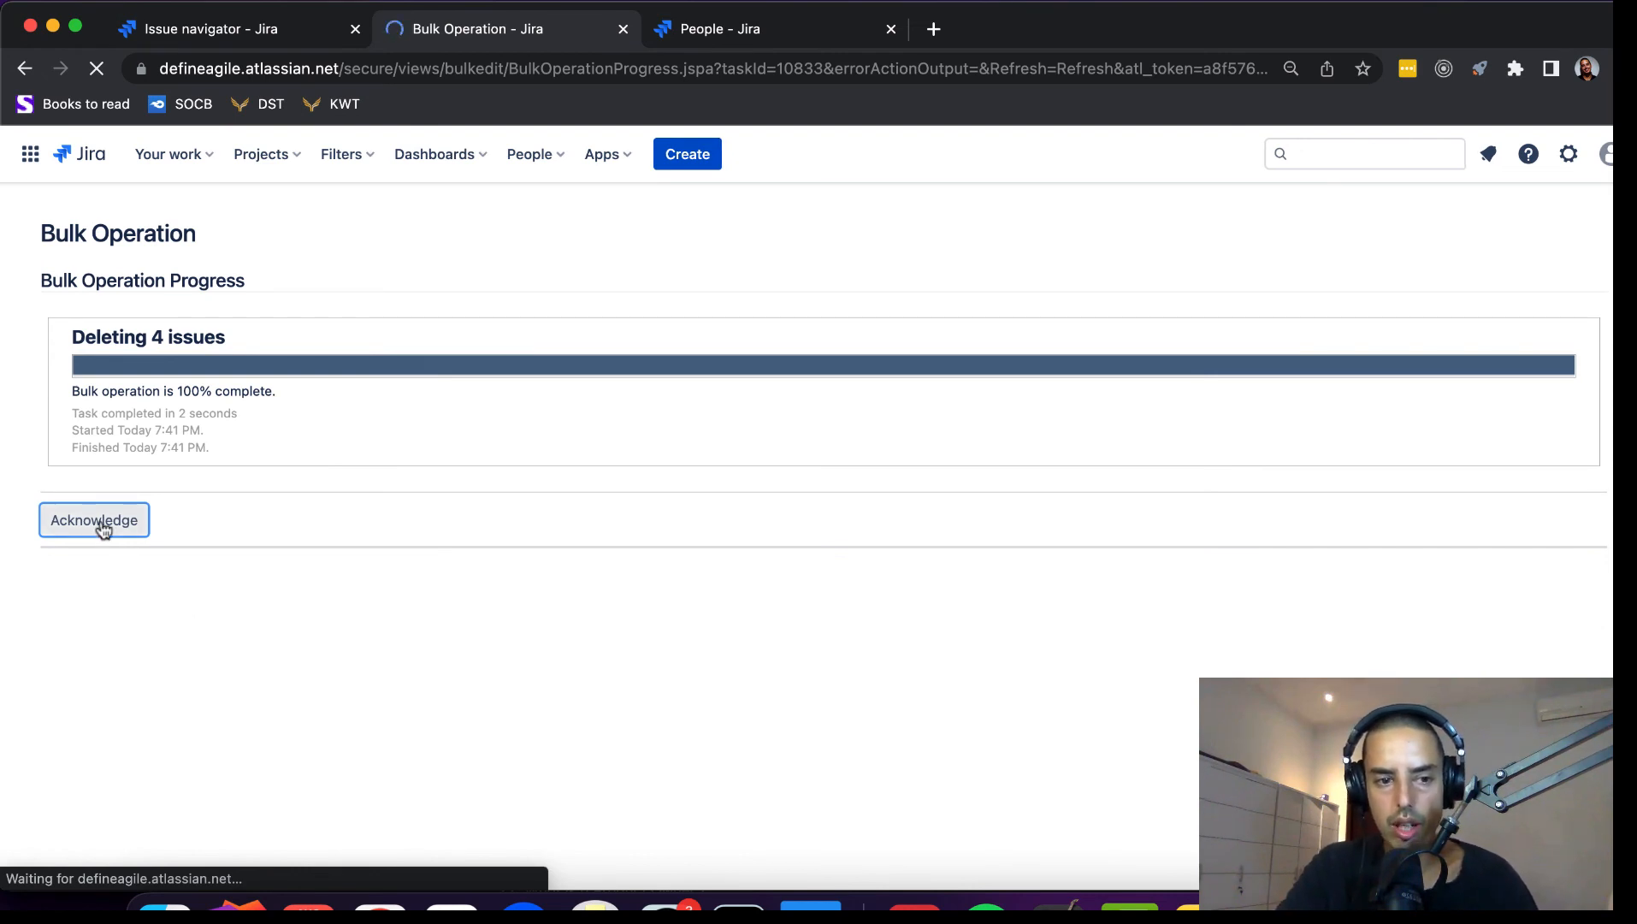
left_click(93, 520)
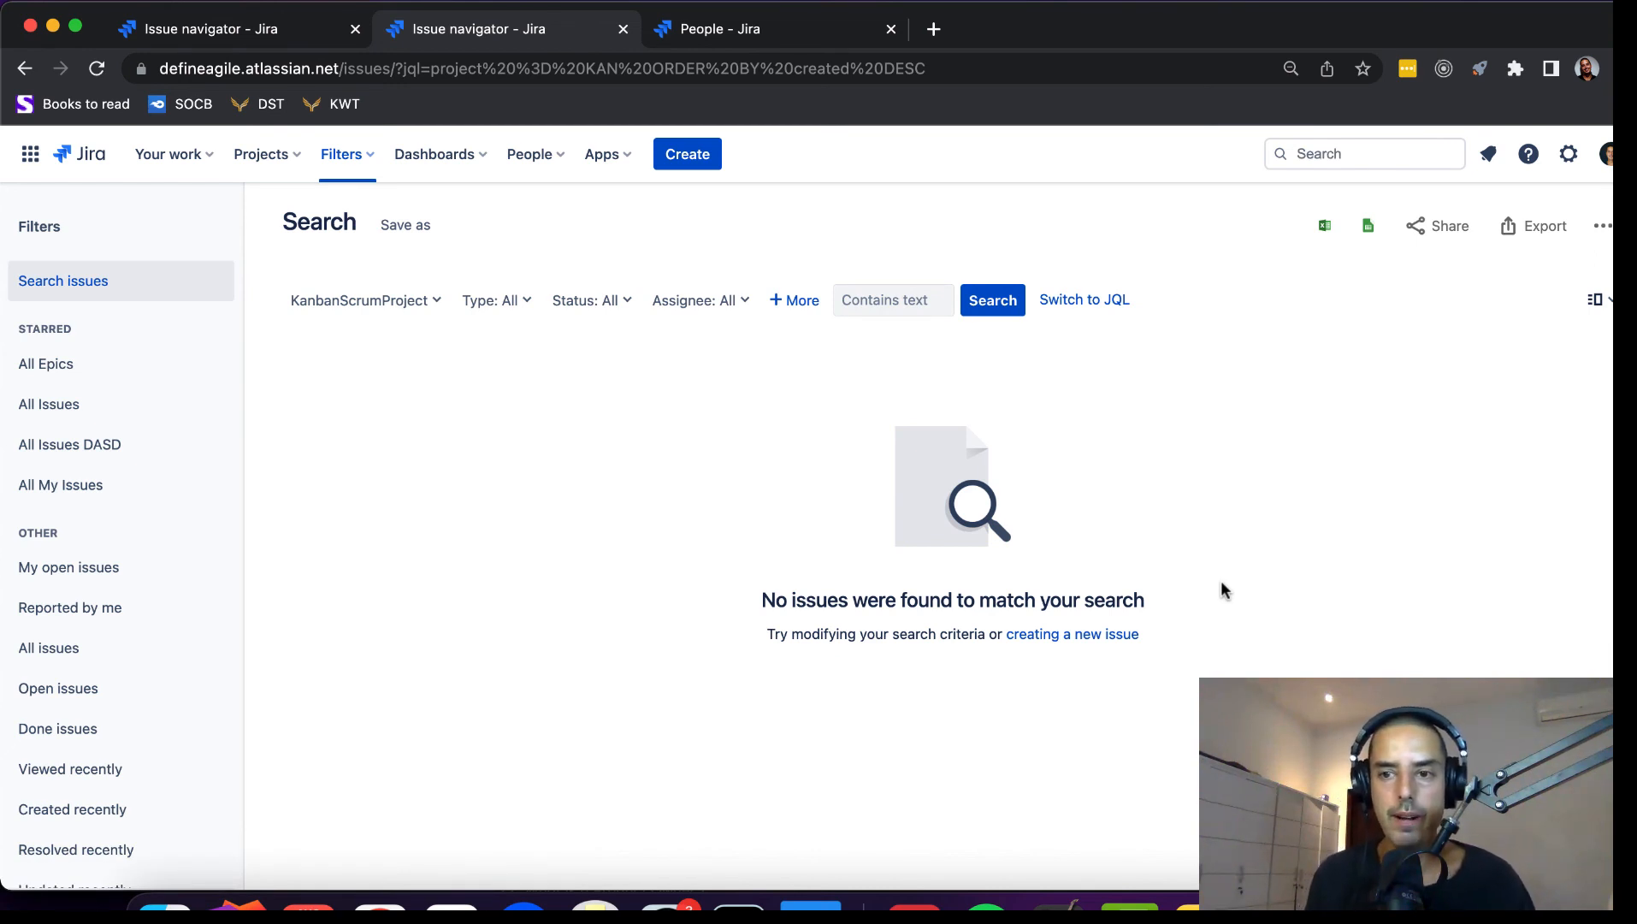
mouse_move(1592, 462)
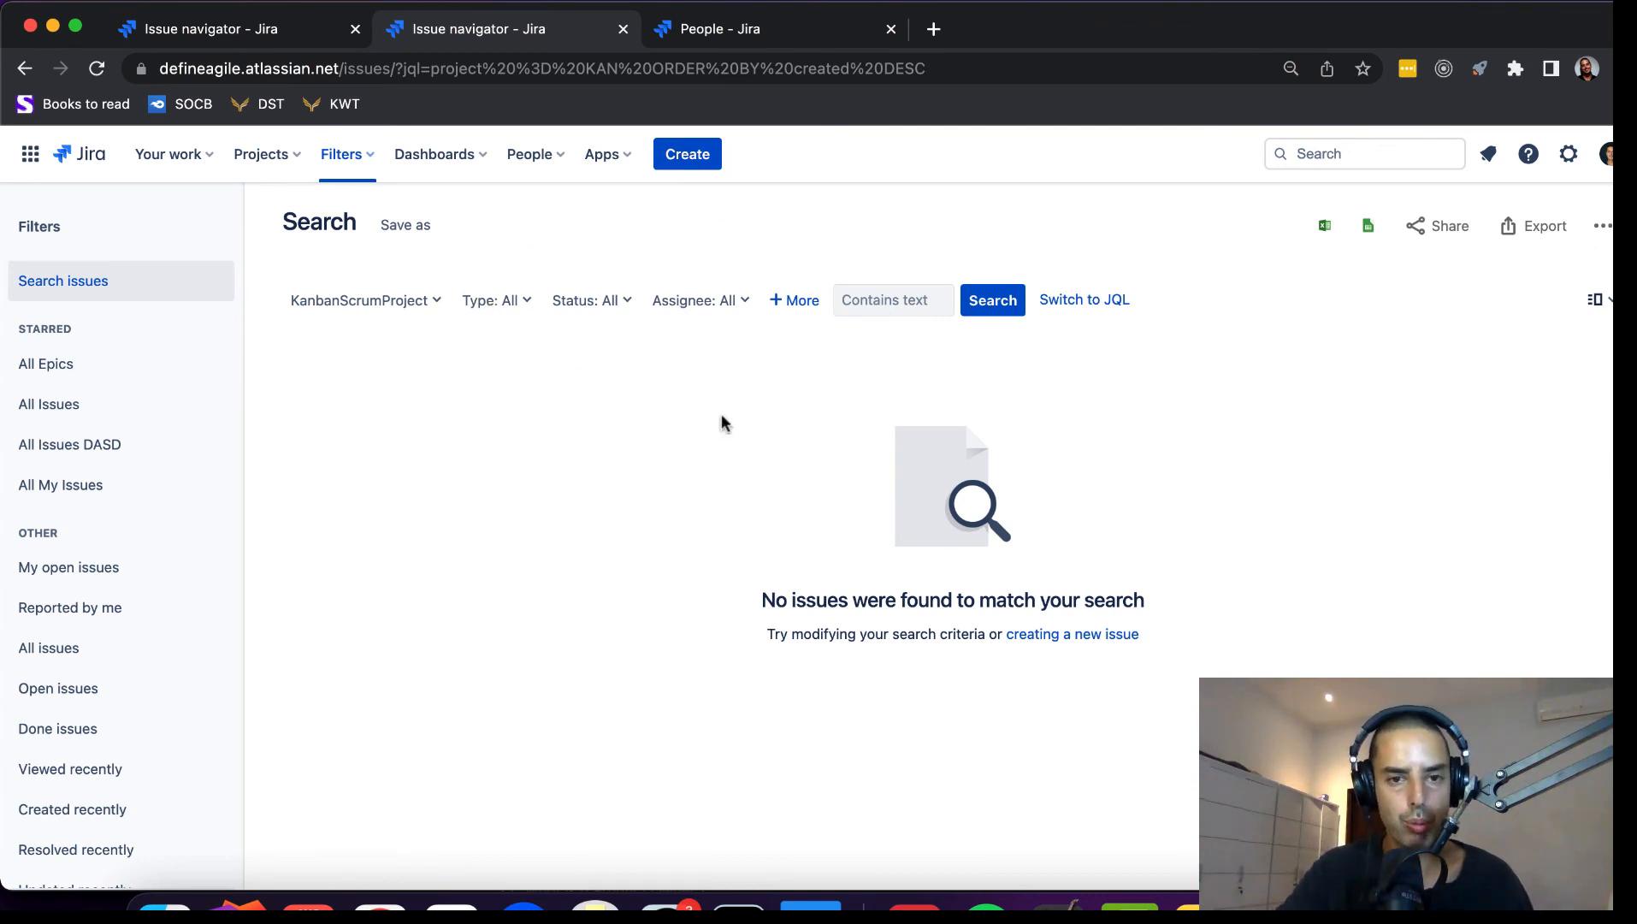
mouse_move(551, 625)
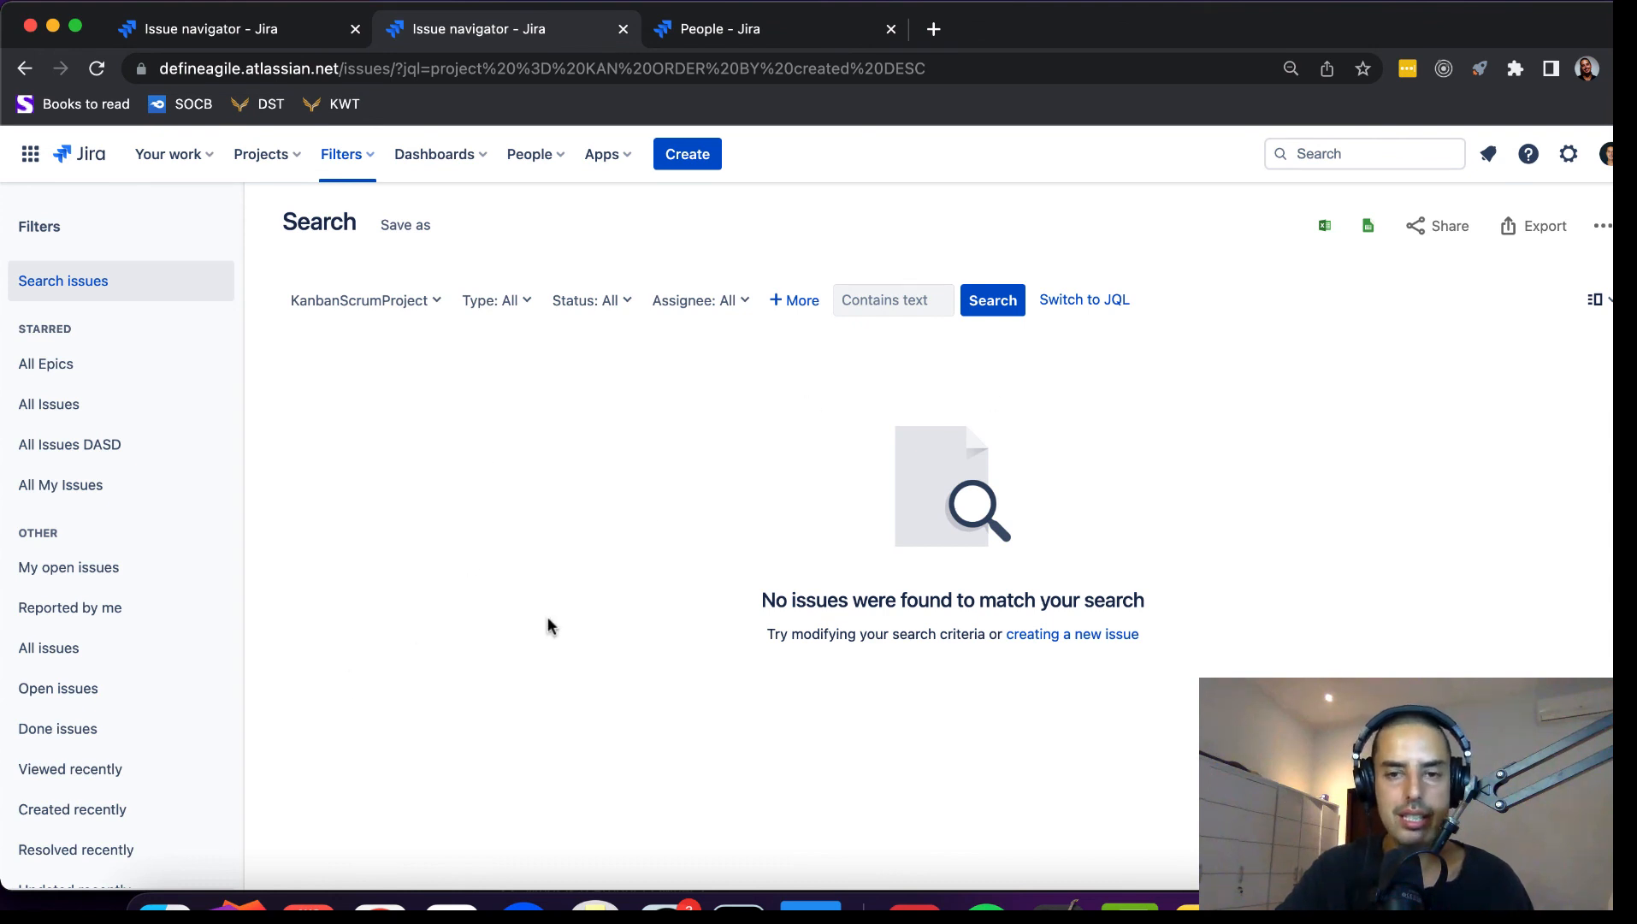
mouse_move(1301, 440)
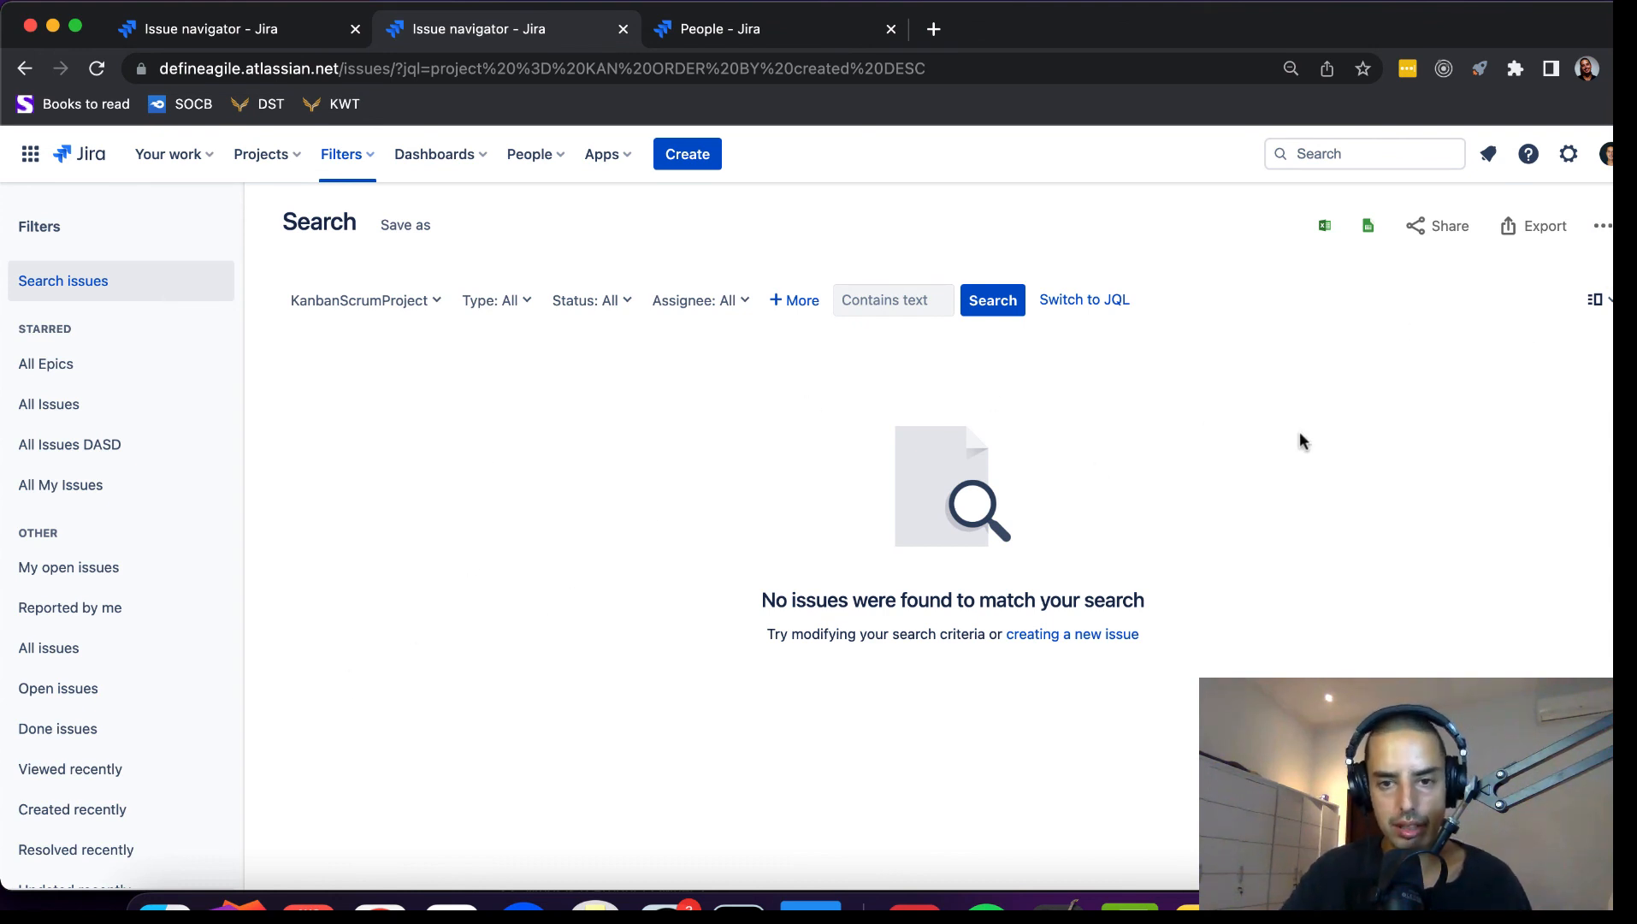